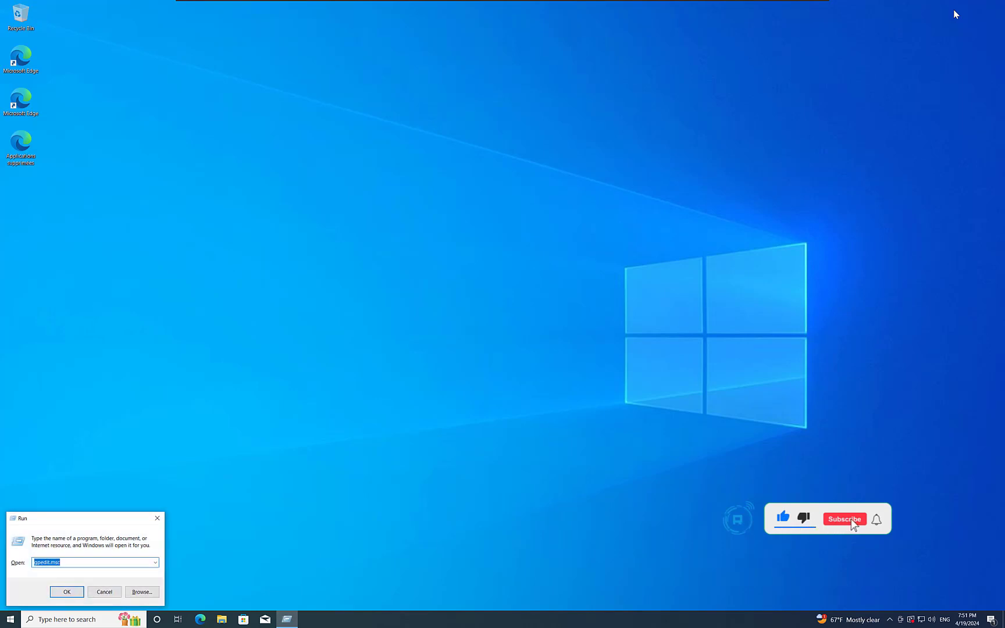
Launch msdt.exe -id MaintenanceDiagnostic, start issue detection, then cancel the troubleshooter
{"action": "type", "text": "msdt.exe -id MaintenanceDiagnostic"}
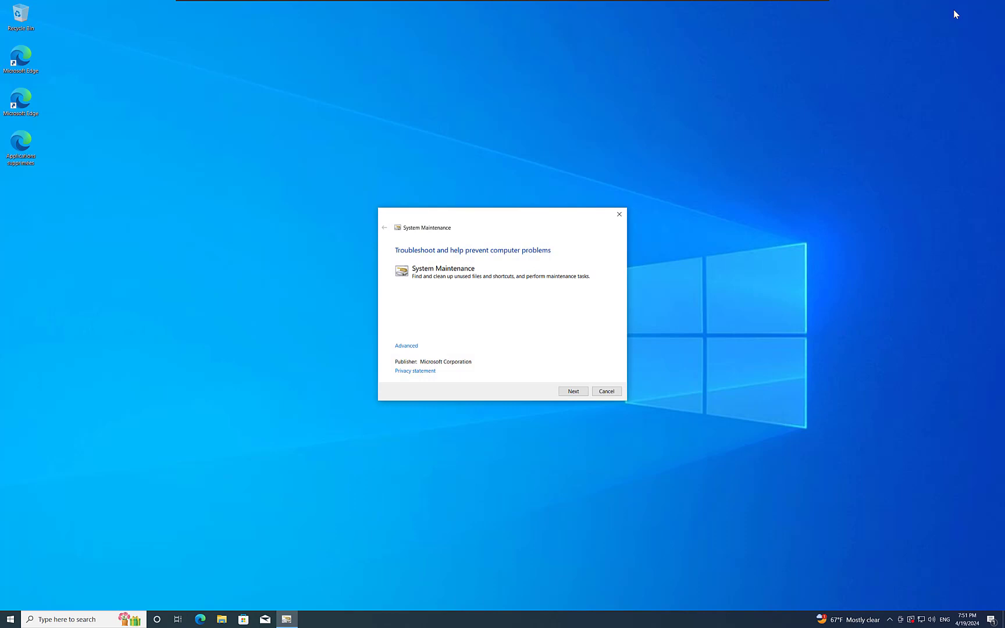
{"action": "left_click", "coordinate": [572, 391]}
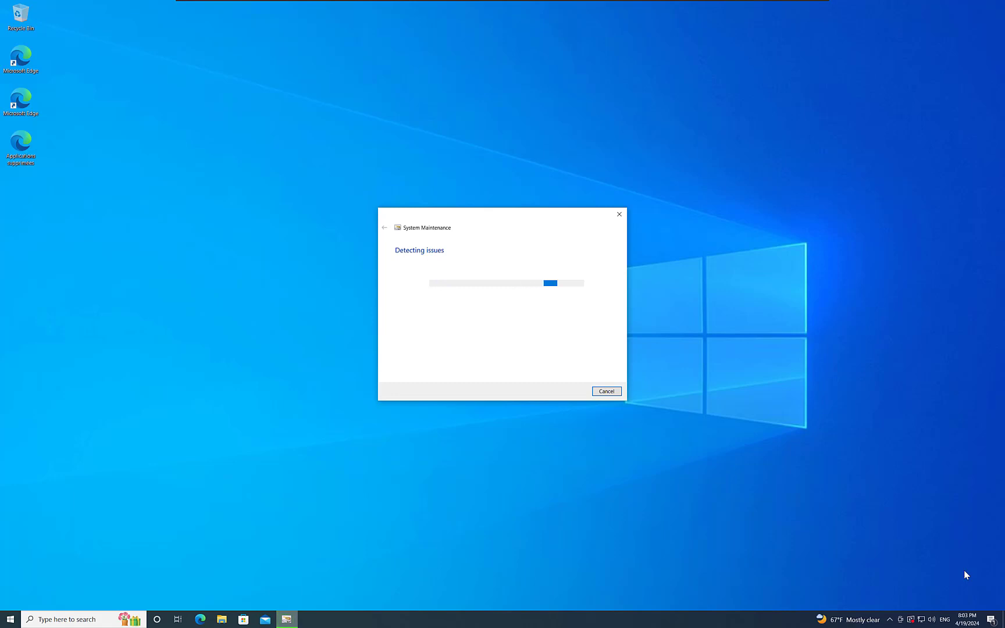
{"action": "left_click", "coordinate": [605, 391]}
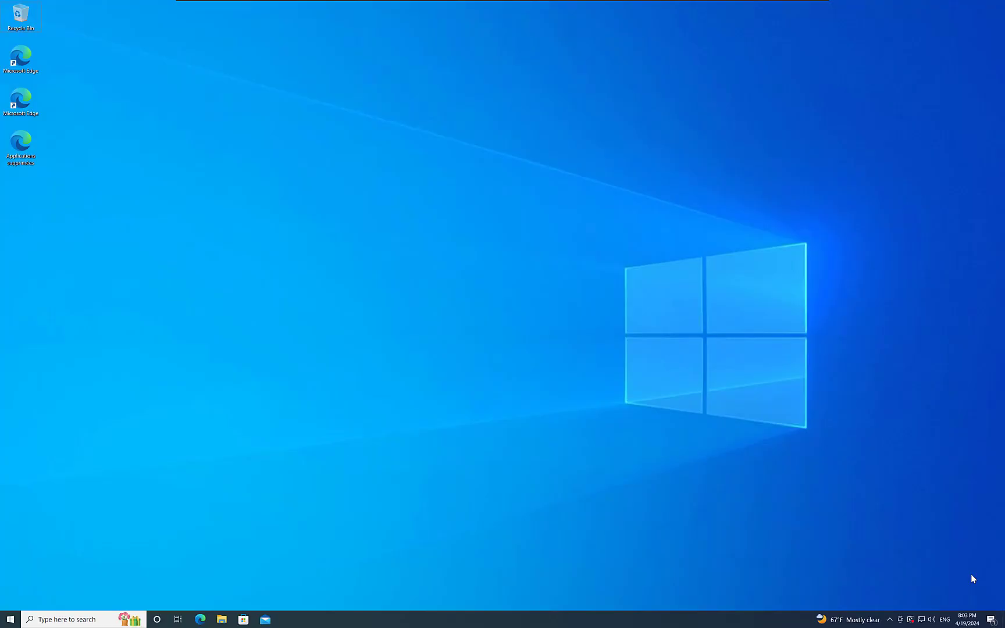
{"action": "right_click", "coordinate": [8, 618]}
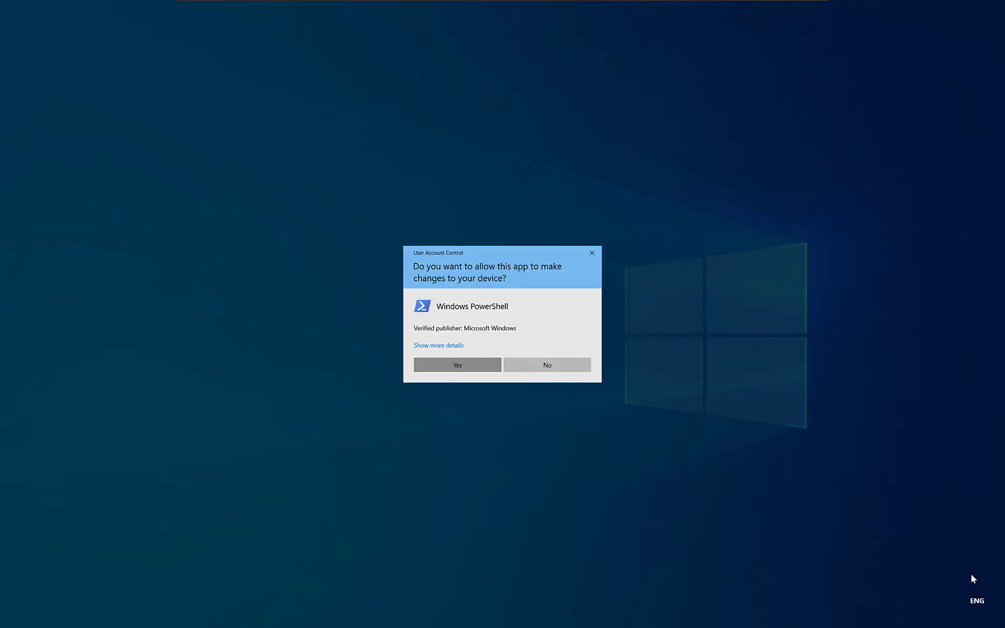
{"action": "left_click", "coordinate": [455, 365]}
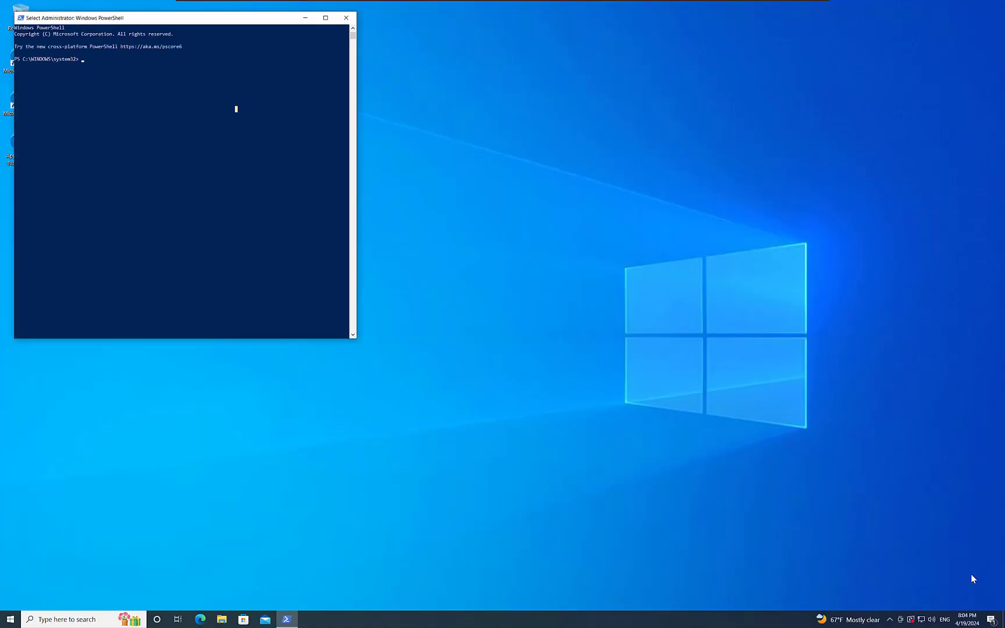
{"action": "type", "text": "msdt.exe -id MaintenanceDiagnostic"}
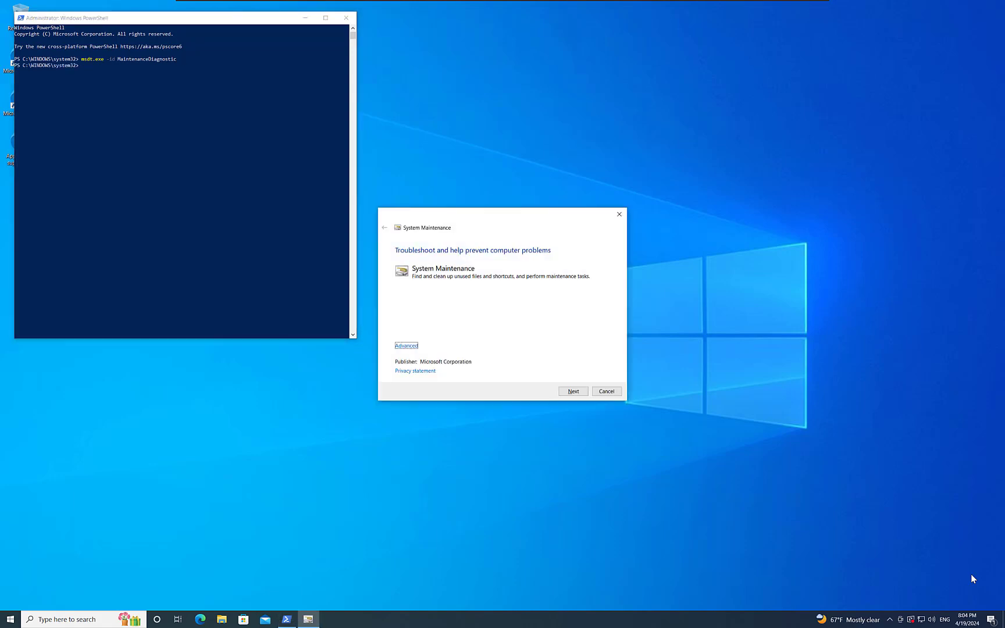
{"action": "left_click", "coordinate": [571, 391]}
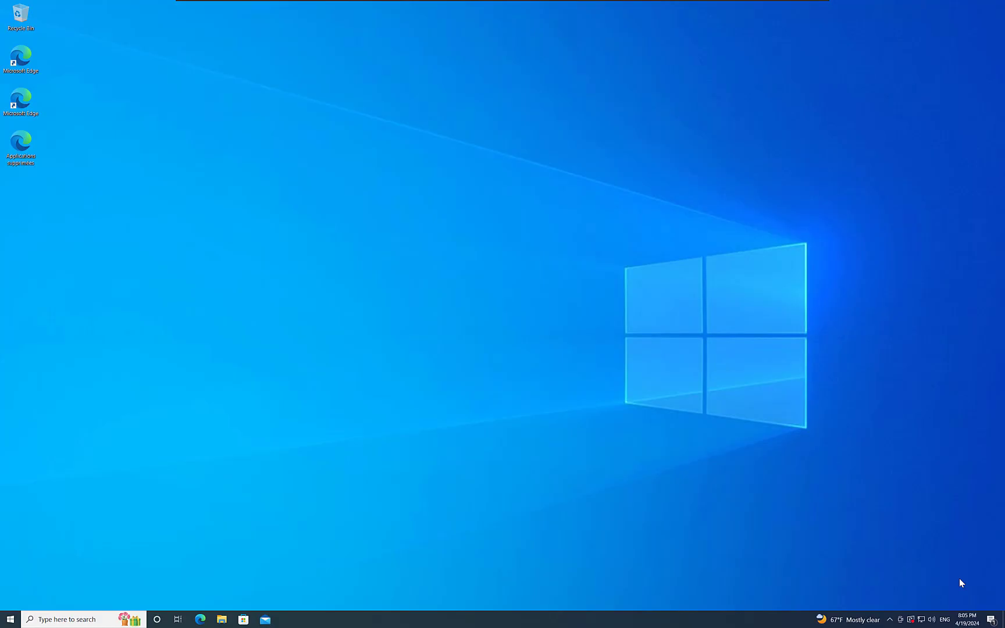
Launch Event Viewer and expand Applications and Services Logs into the Microsoft folder
{"action": "right_click", "coordinate": [8, 619]}
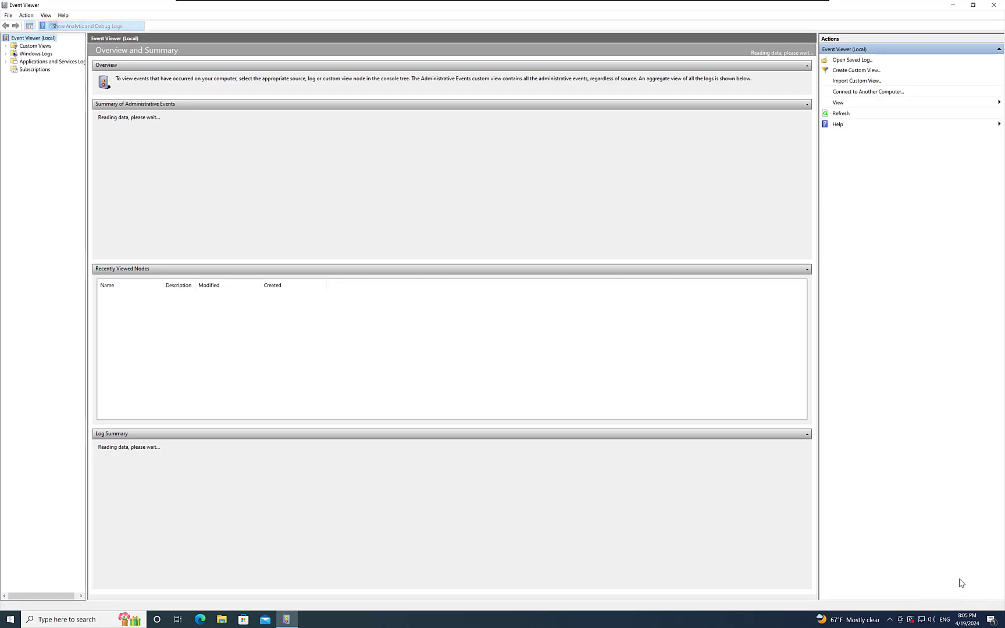
{"action": "left_click", "coordinate": [35, 70]}
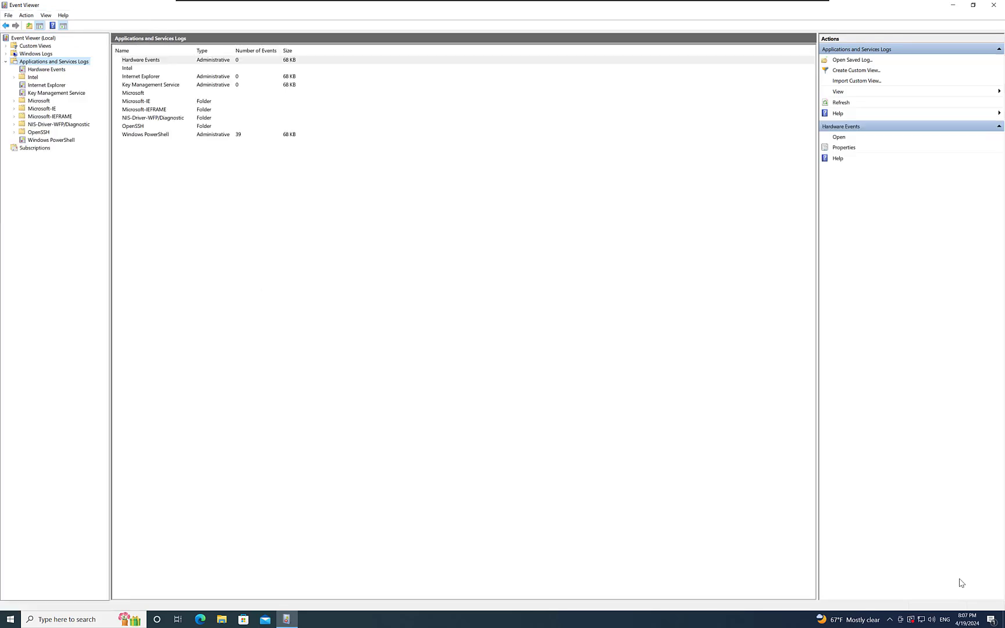
{"action": "left_click", "coordinate": [39, 101]}
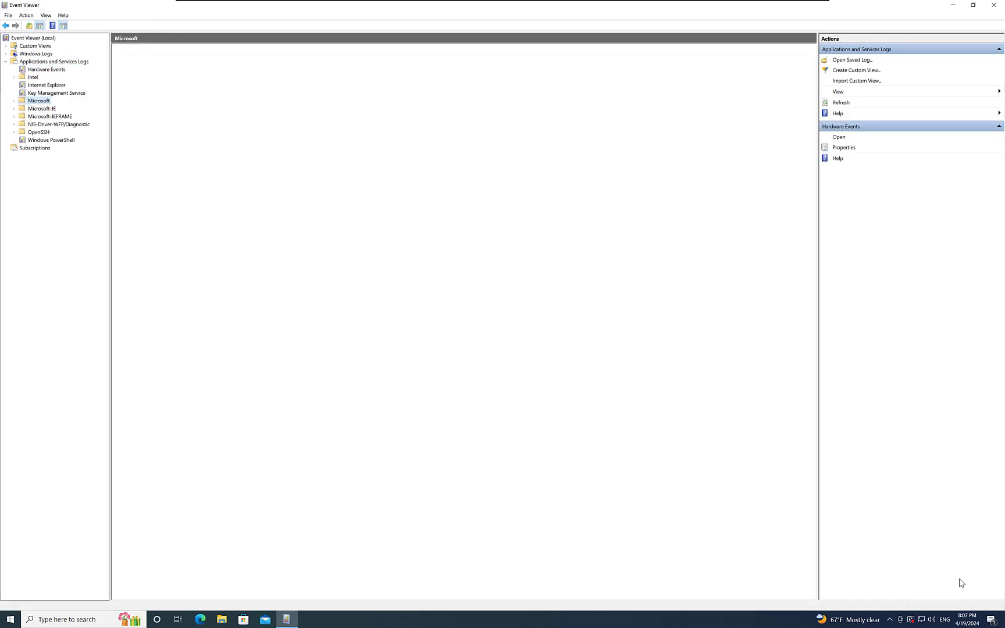
{"action": "left_click", "coordinate": [13, 101]}
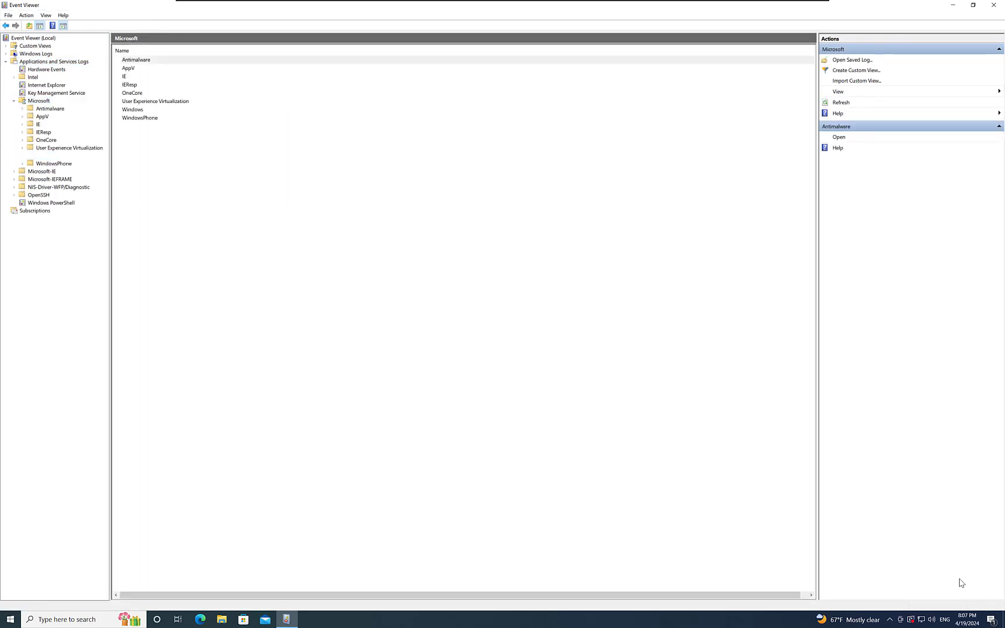
Expand the Windows folder and scroll down its log list toward WMI-Activity
{"action": "left_click", "coordinate": [14, 110]}
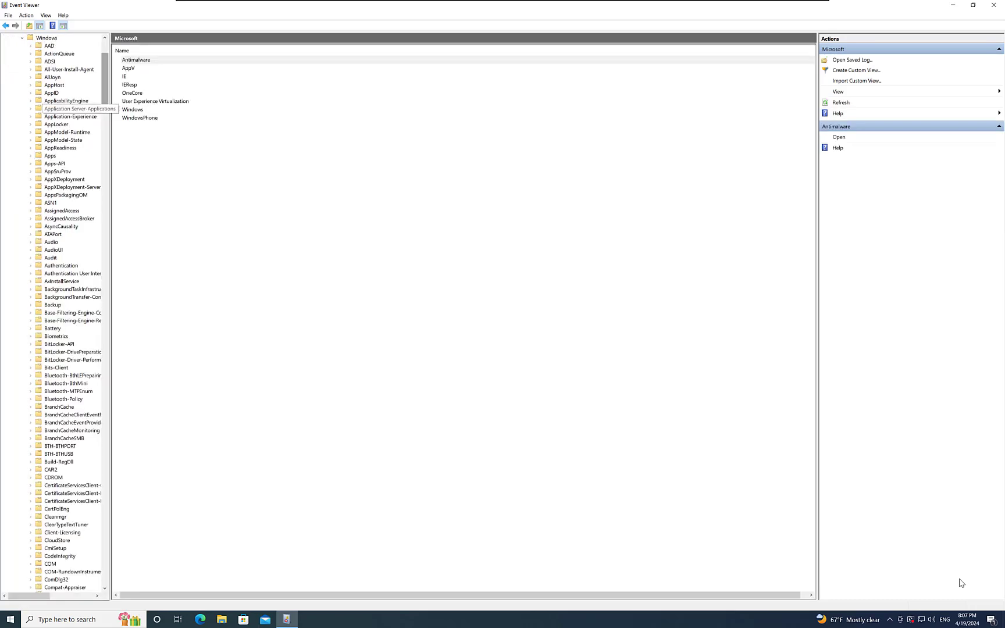
{"action": "scroll", "scroll_direction": "down", "scroll_amount": 3}
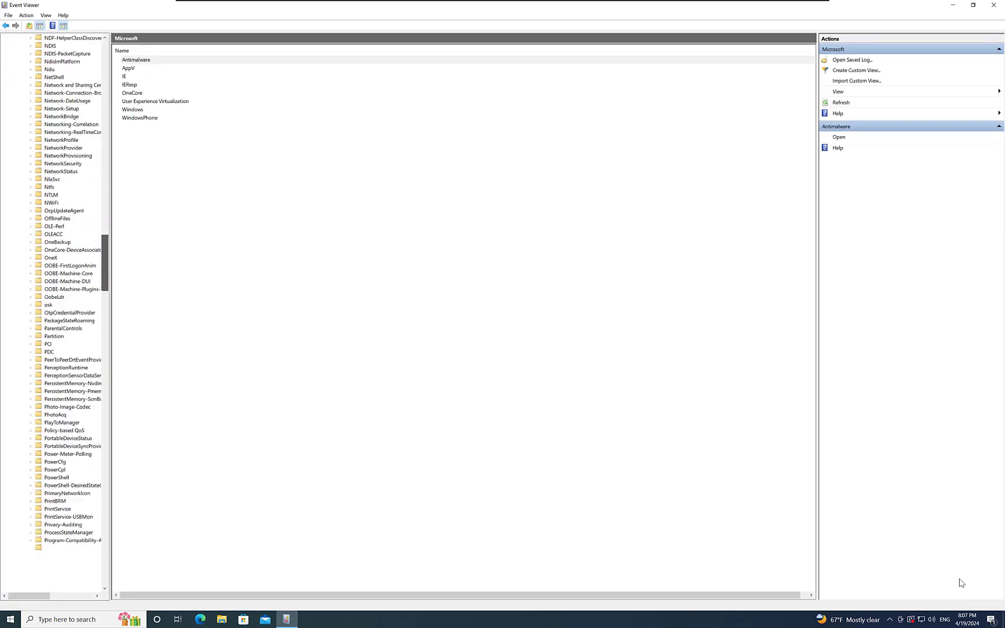
{"action": "scroll", "scroll_direction": "down", "scroll_amount": 3}
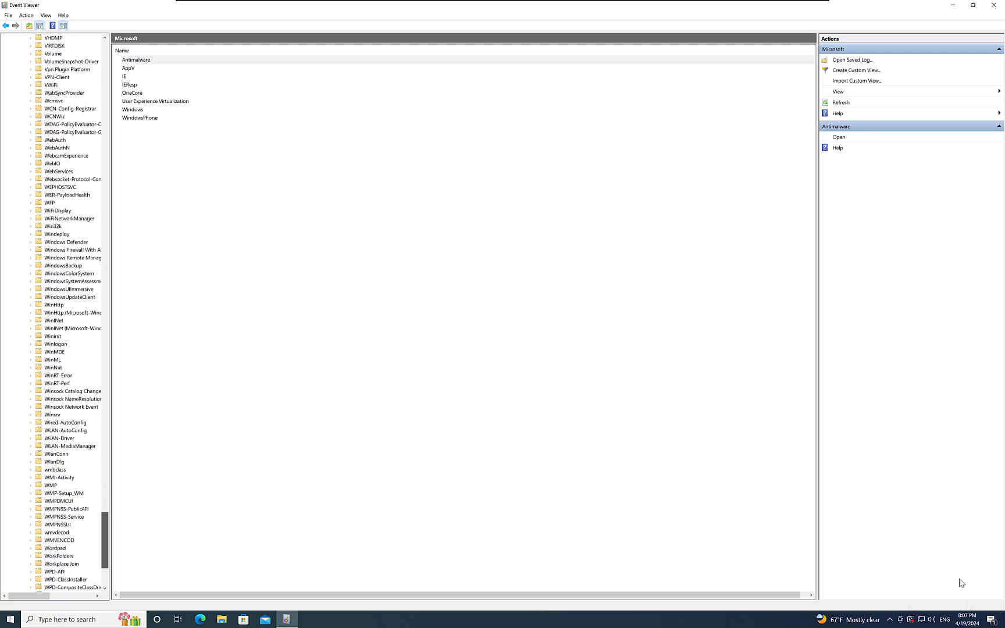
Show the WMI-Activity folder and load its Operational log events
{"action": "left_click", "coordinate": [58, 478]}
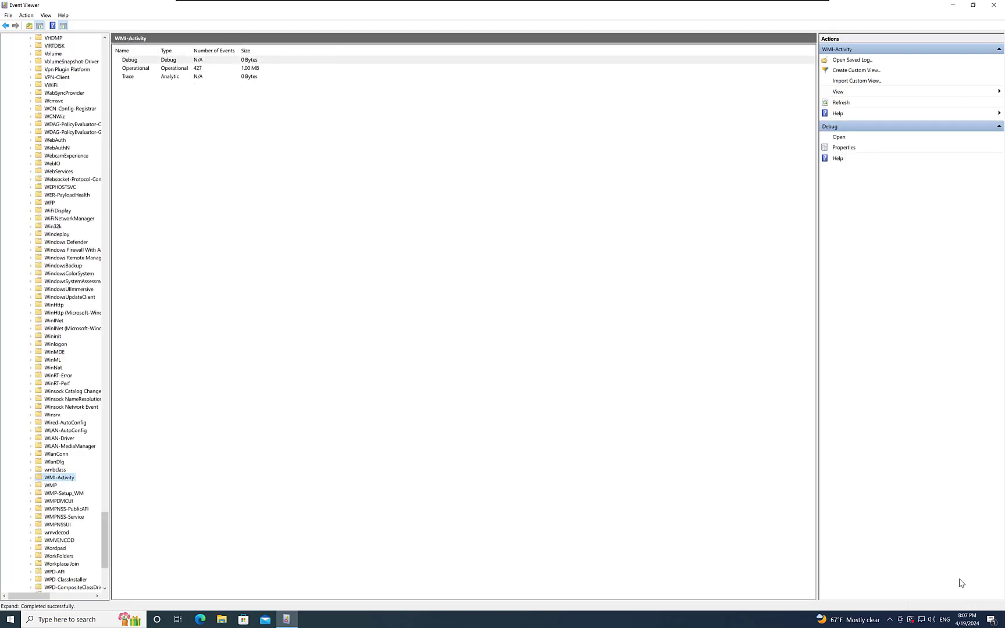
{"action": "left_click", "coordinate": [134, 68]}
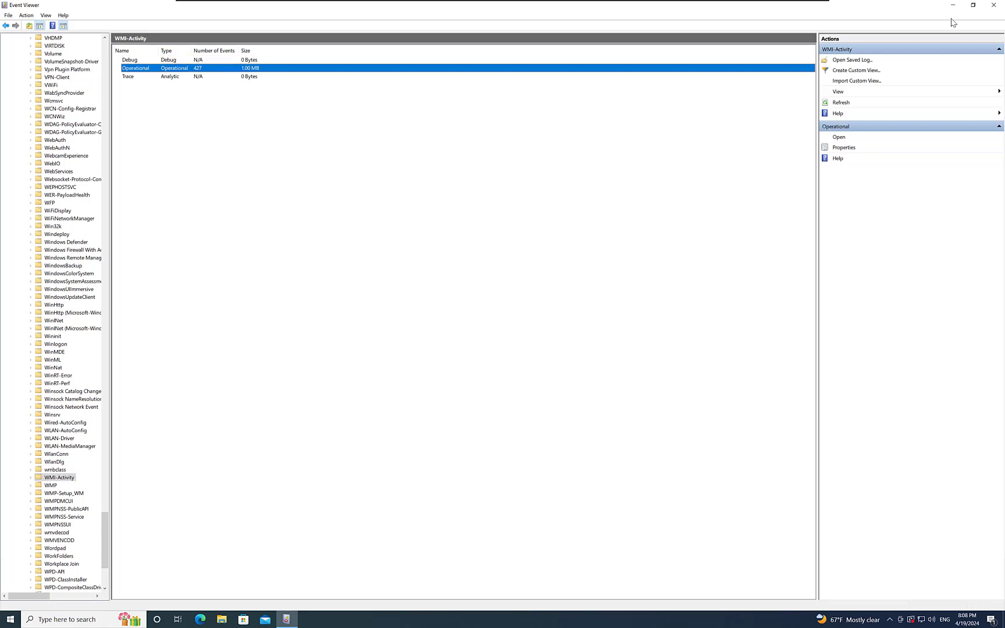
{"action": "double_click", "coordinate": [135, 67]}
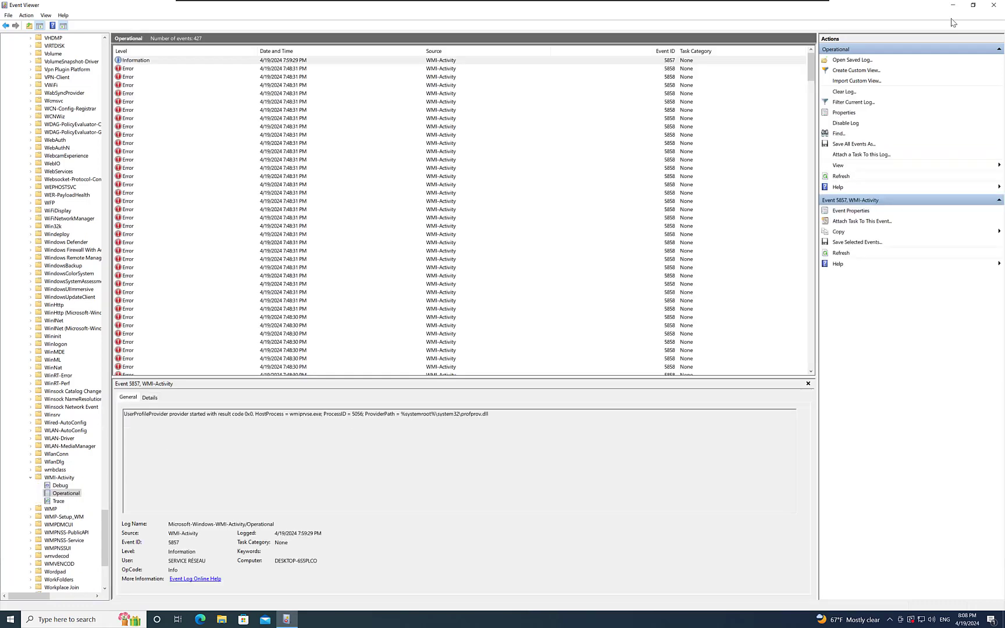
View an Error 5858 event's details and select its ClientProcessId value 7484
{"action": "left_click", "coordinate": [282, 68]}
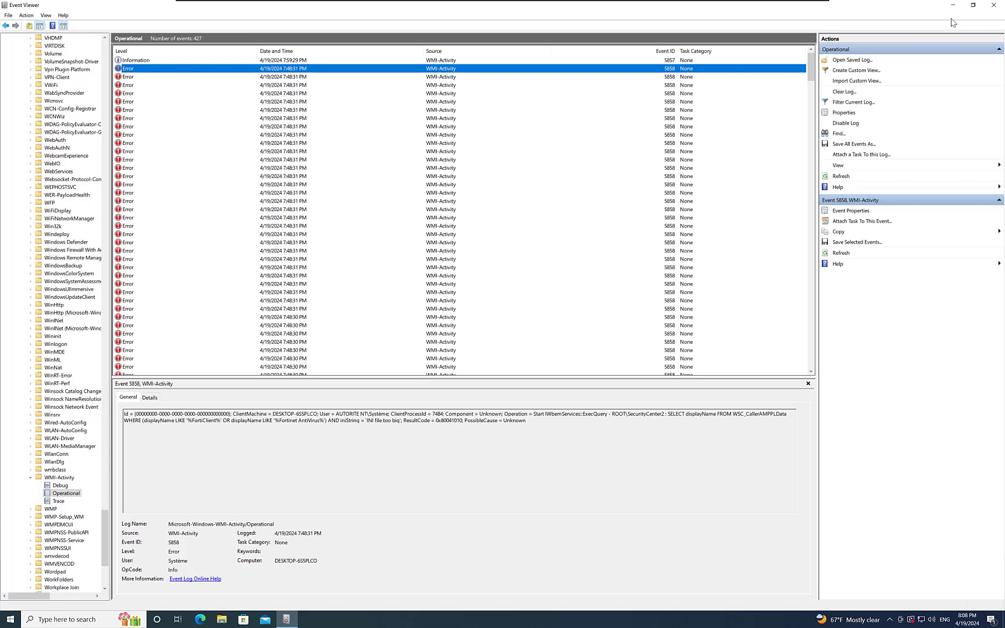
{"action": "double_click", "coordinate": [406, 413]}
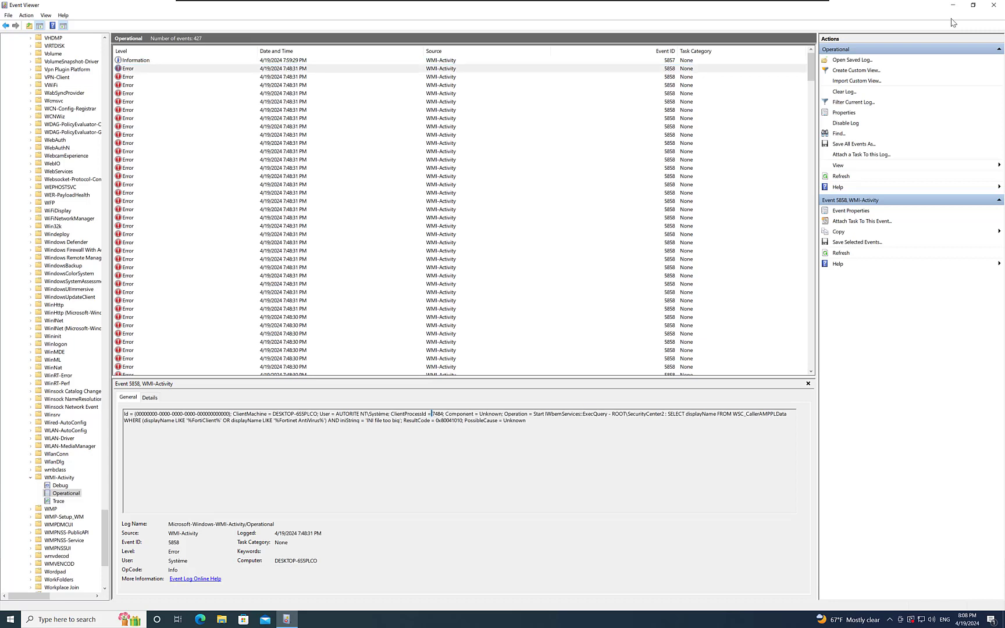
{"action": "double_click", "coordinate": [436, 414]}
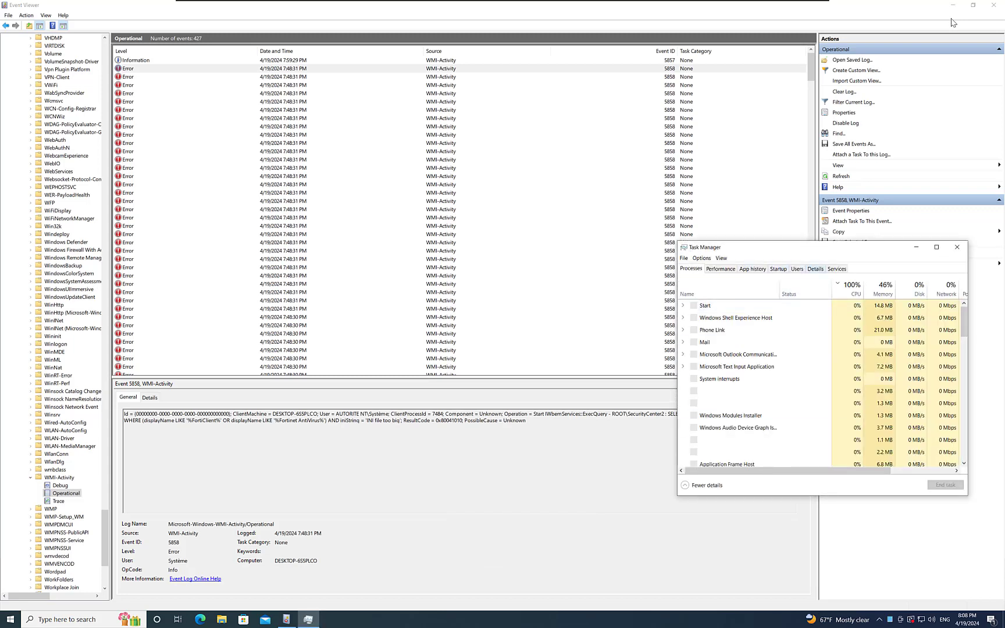
List Task Manager services sorted by PID and inspect the Windows Security Service entry
{"action": "left_click", "coordinate": [837, 269]}
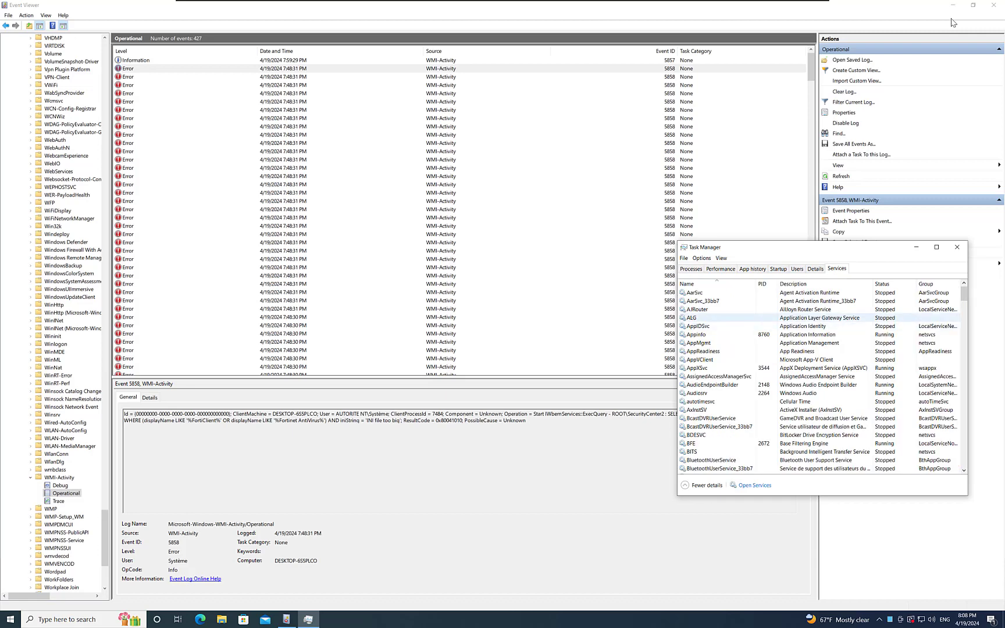
{"action": "left_click", "coordinate": [700, 300]}
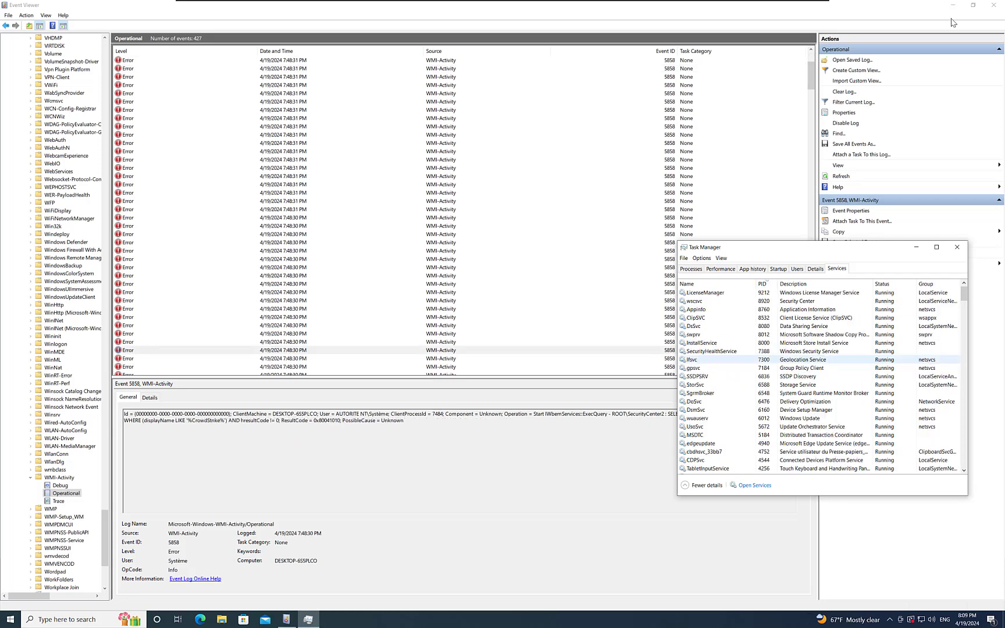
{"action": "left_click", "coordinate": [705, 351]}
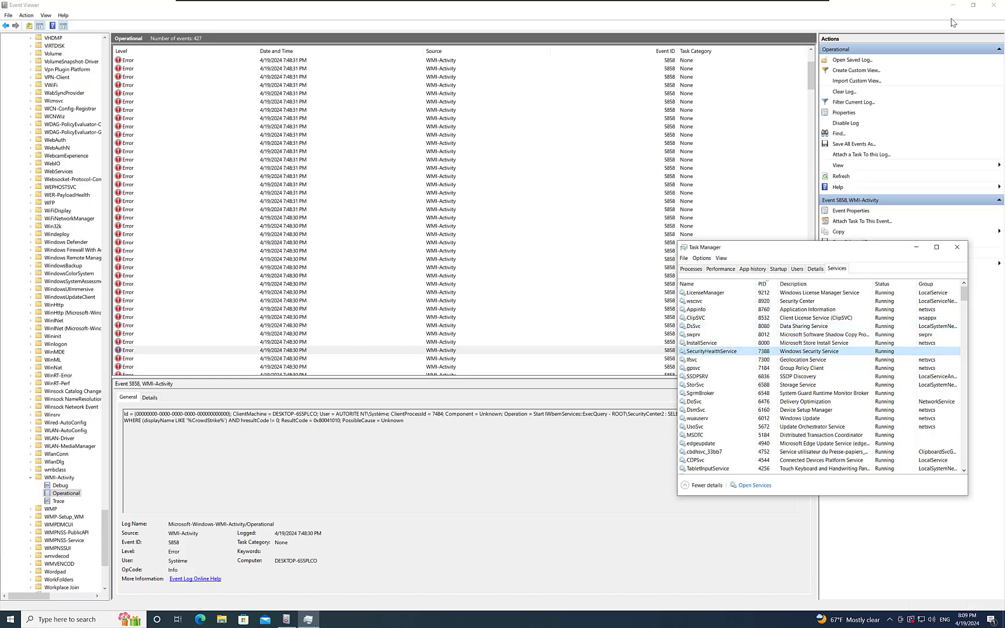
{"action": "right_click", "coordinate": [706, 351]}
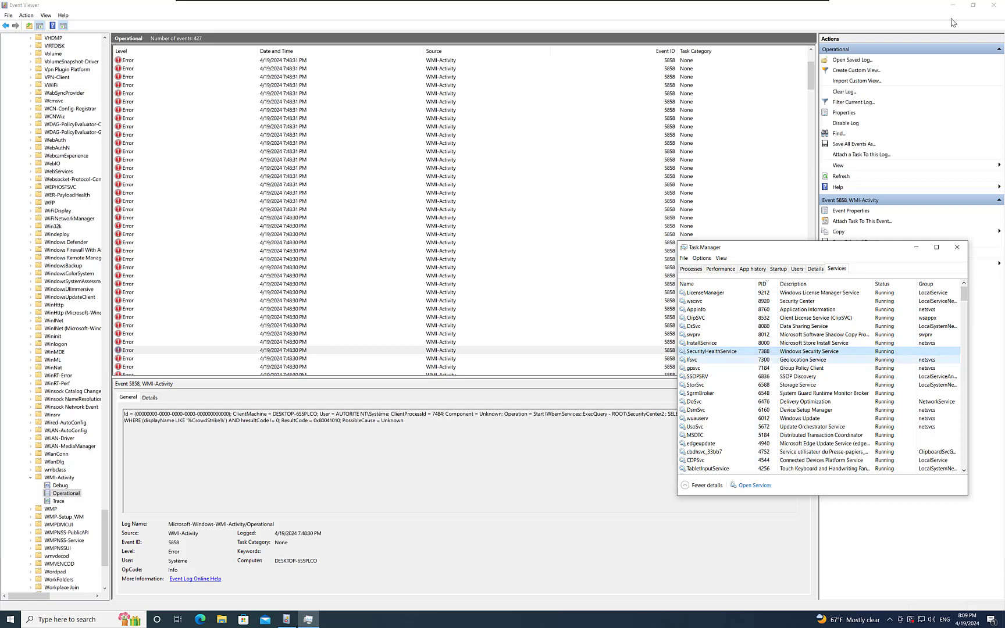
{"action": "left_click", "coordinate": [705, 367]}
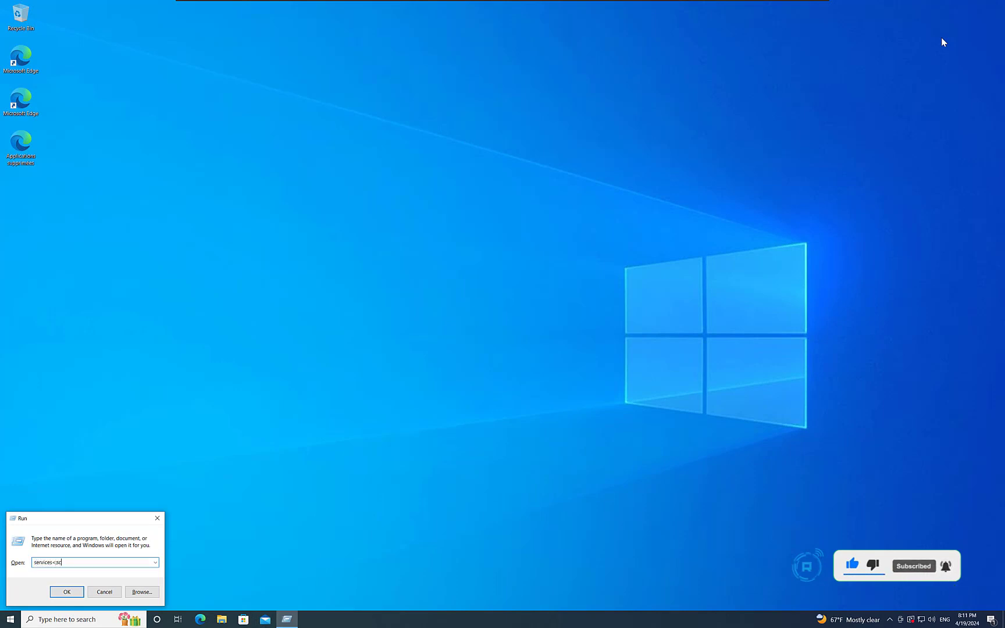
{"action": "type", "text": "msdt.exe -id MaintenanceDiagnostic"}
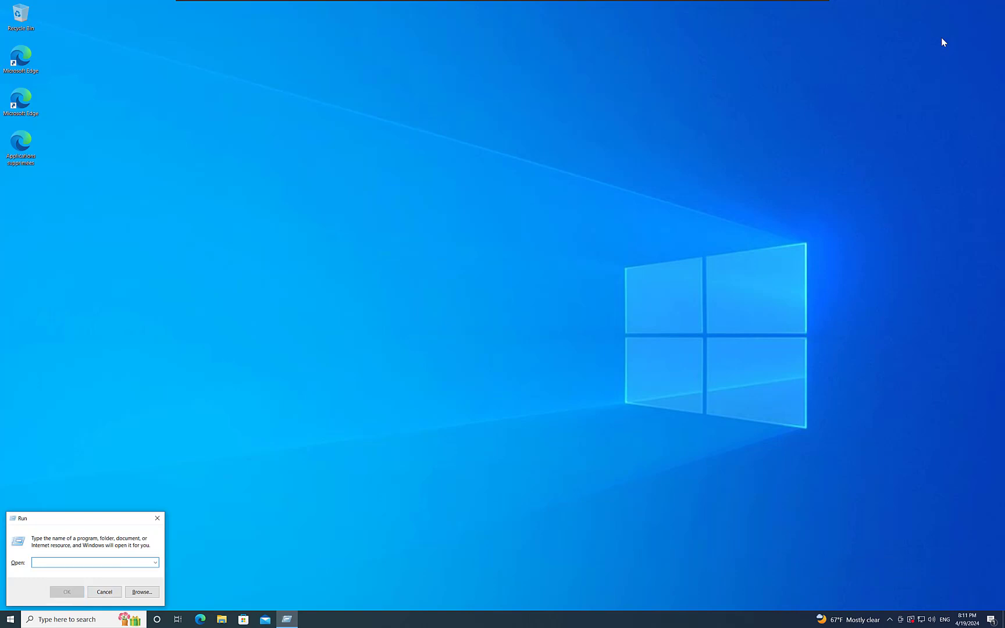
{"action": "left_click", "coordinate": [103, 592]}
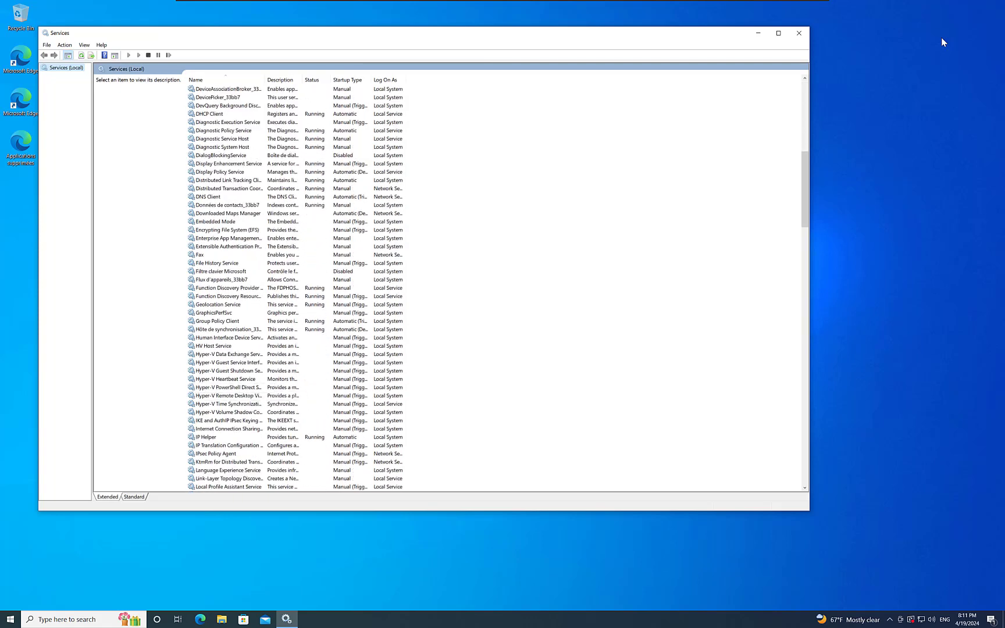
{"action": "double_click", "coordinate": [227, 337]}
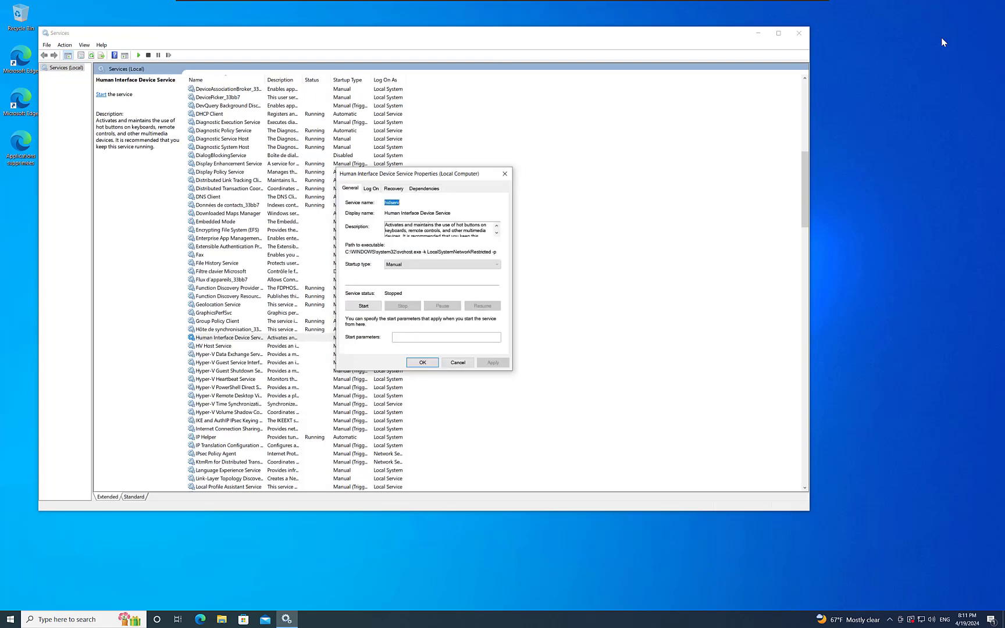
{"action": "left_click", "coordinate": [495, 264]}
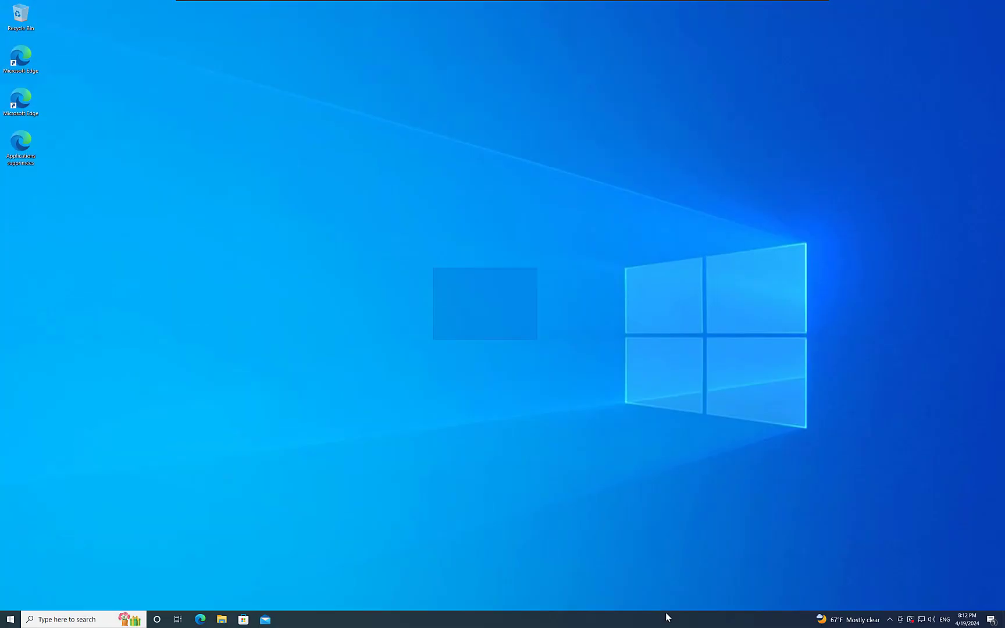
{"action": "right_click", "coordinate": [666, 618]}
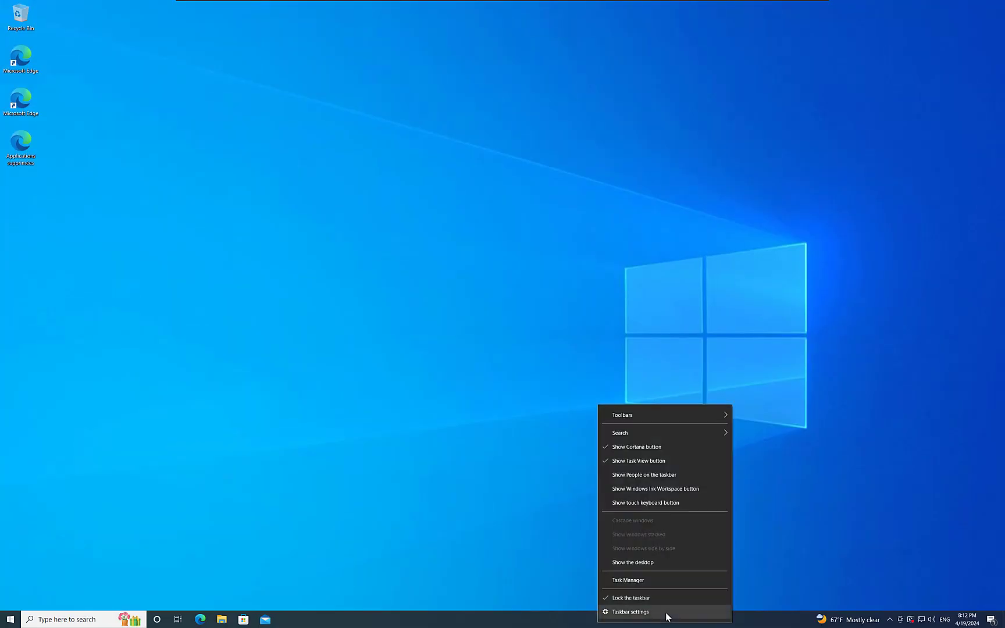
{"action": "left_click", "coordinate": [627, 580]}
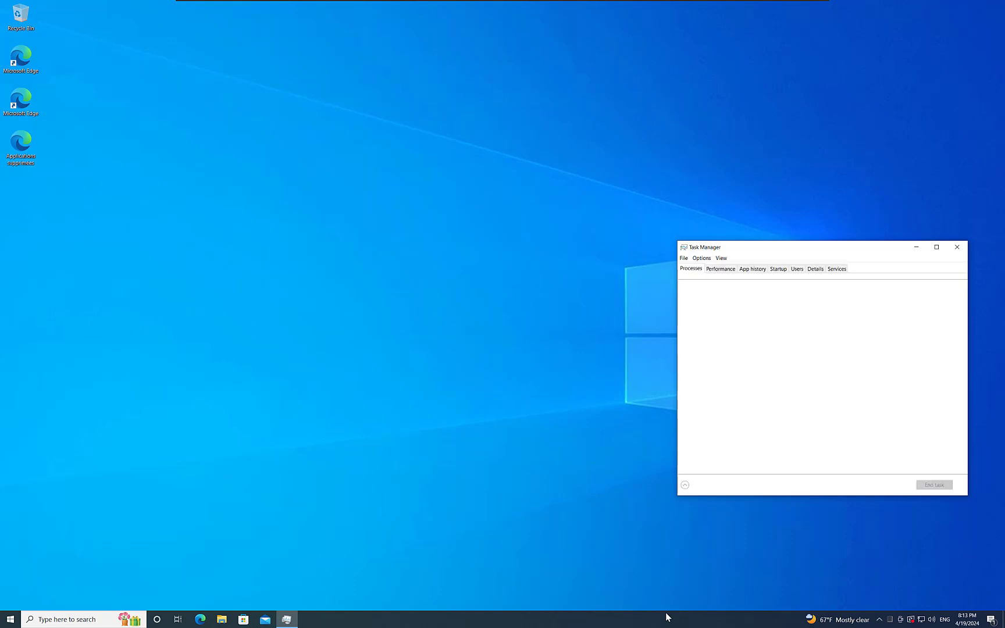
{"action": "left_click", "coordinate": [683, 484]}
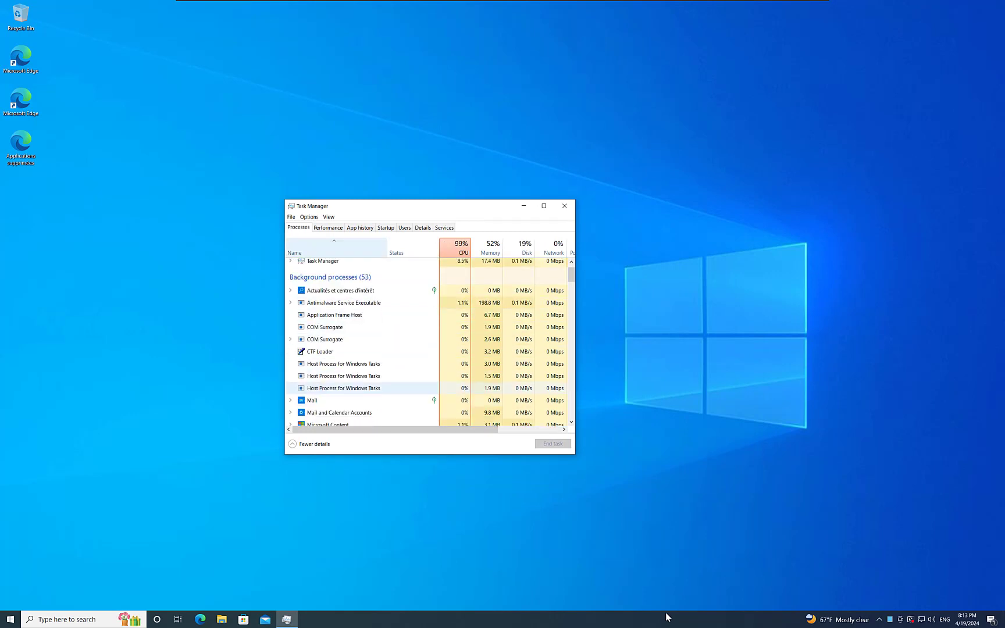
{"action": "scroll", "scroll_direction": "down", "scroll_amount": 3}
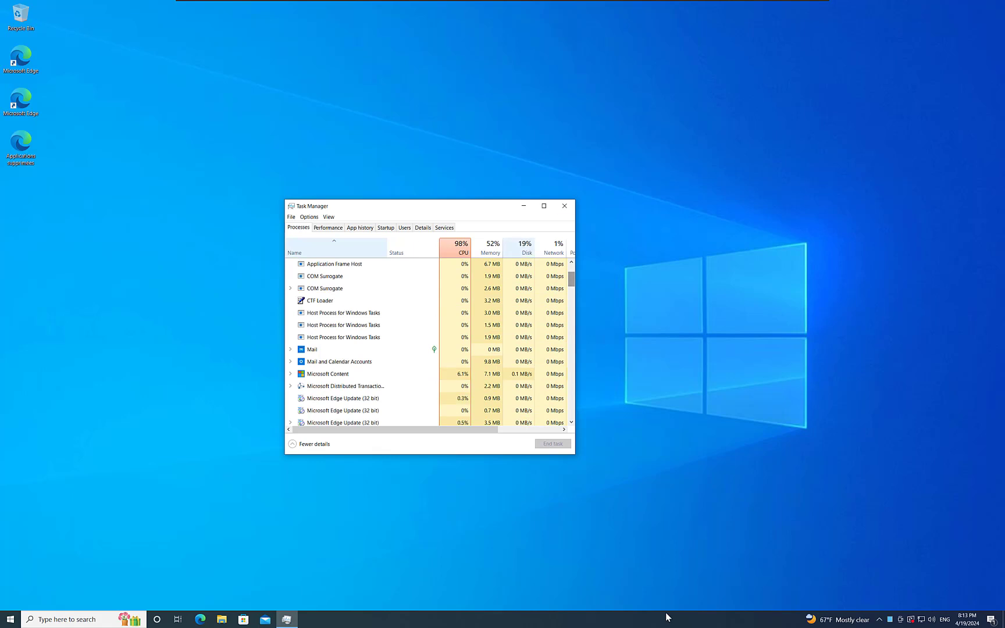
{"action": "right_click", "coordinate": [323, 288]}
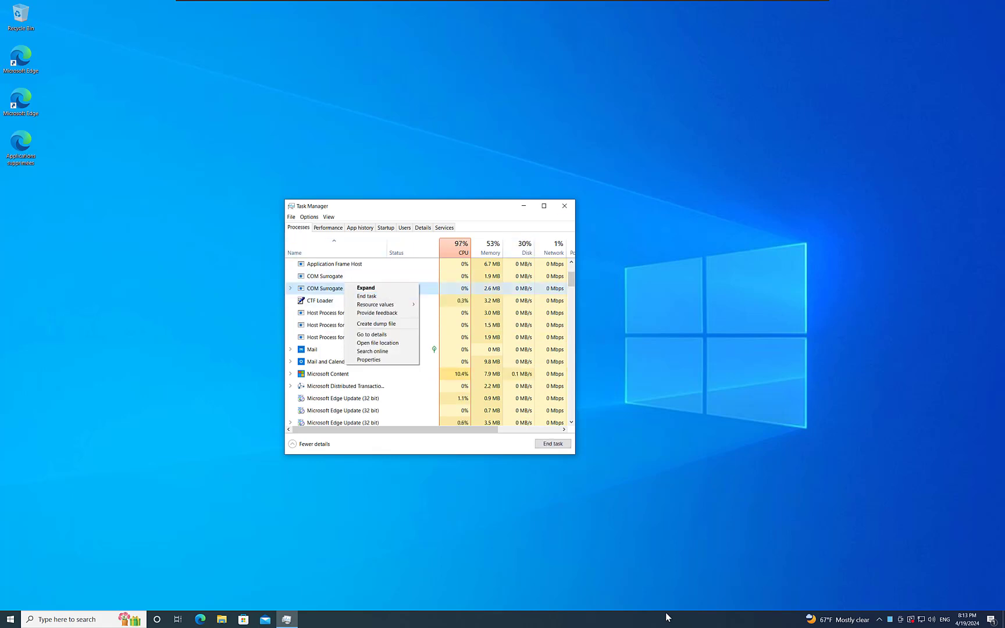
{"action": "left_click", "coordinate": [563, 206]}
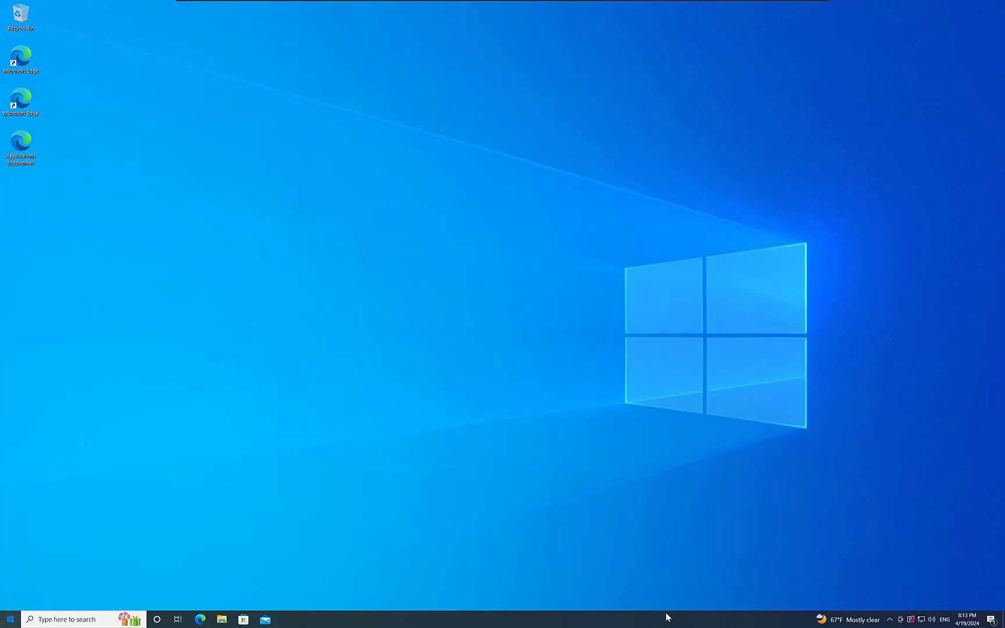
Go from Start into Settings and show the Apps & features list
{"action": "left_click", "coordinate": [9, 619]}
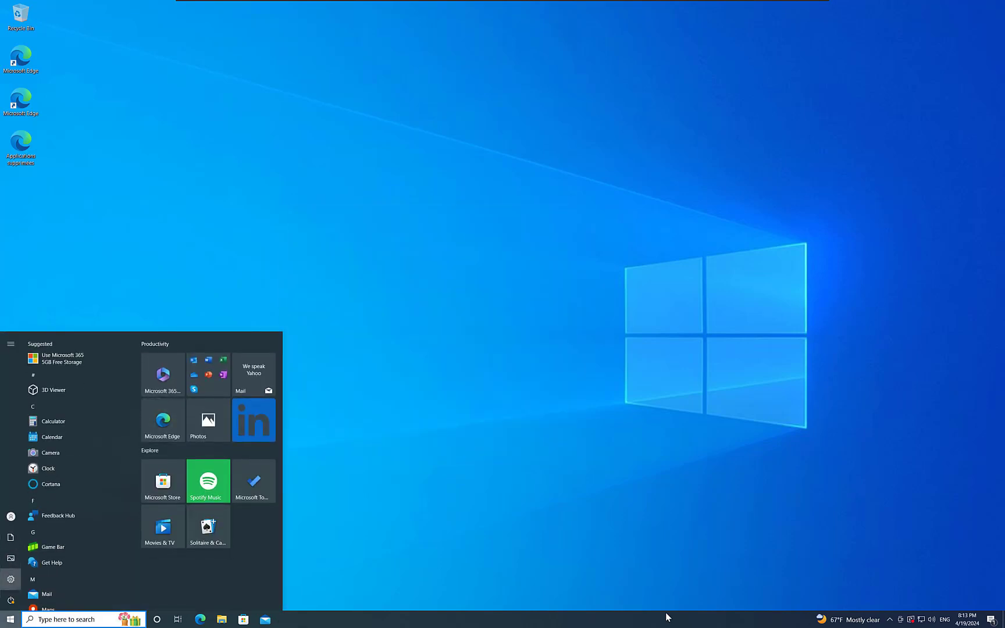
{"action": "left_click", "coordinate": [10, 579]}
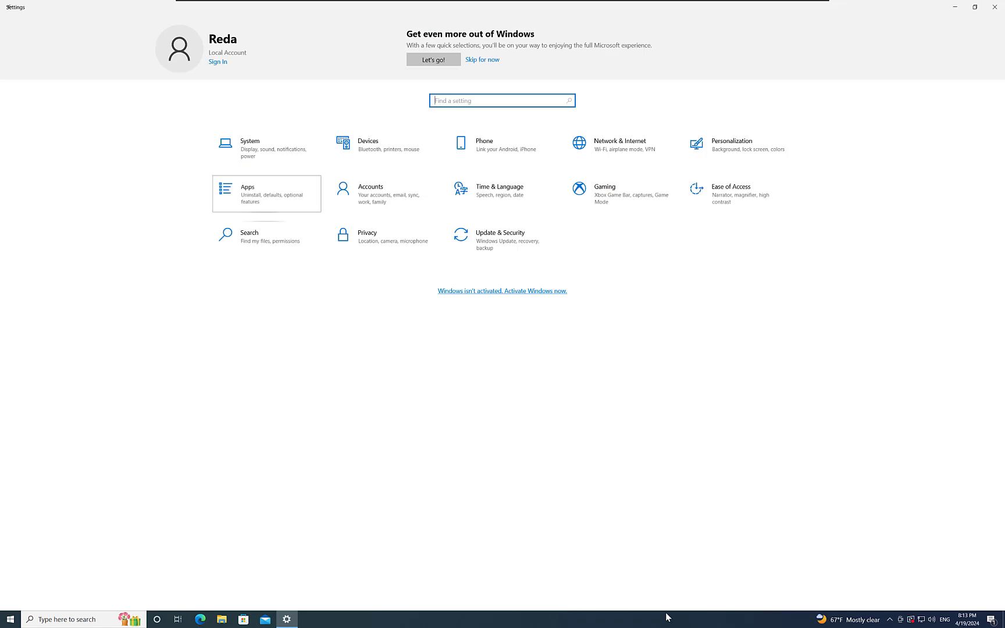
{"action": "left_click", "coordinate": [266, 193]}
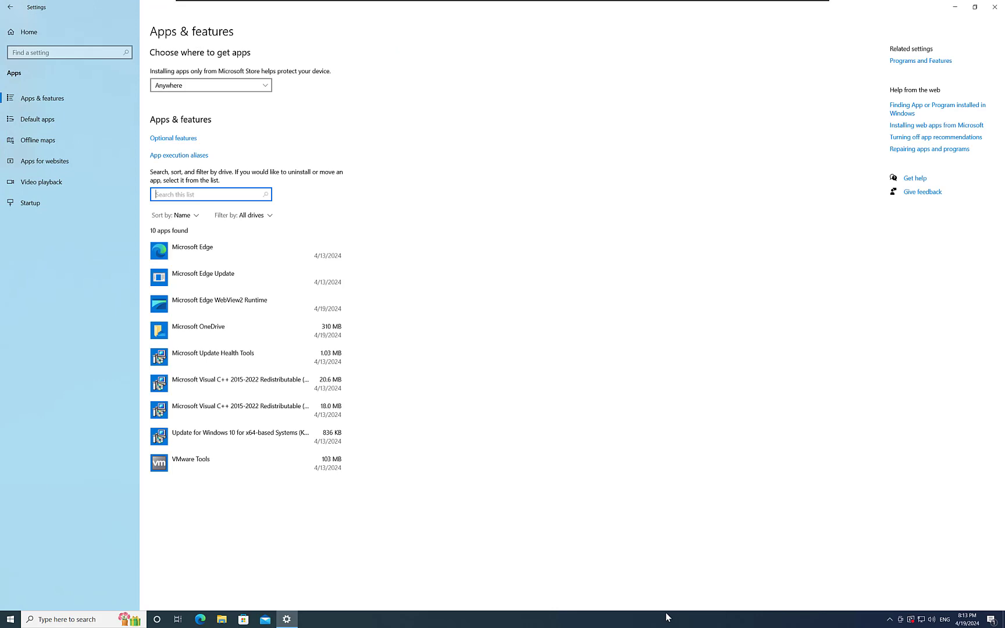
{"action": "type", "text": "c"}
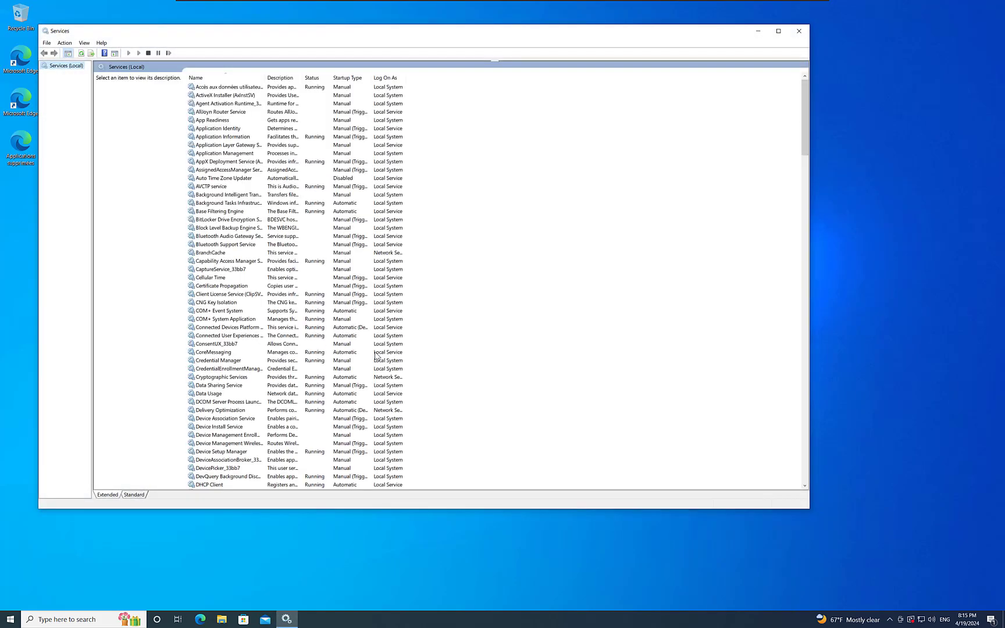
Locate Windows Management Instrumentation in Services and bring up its restart actions
{"action": "scroll", "scroll_direction": "down", "scroll_amount": 3}
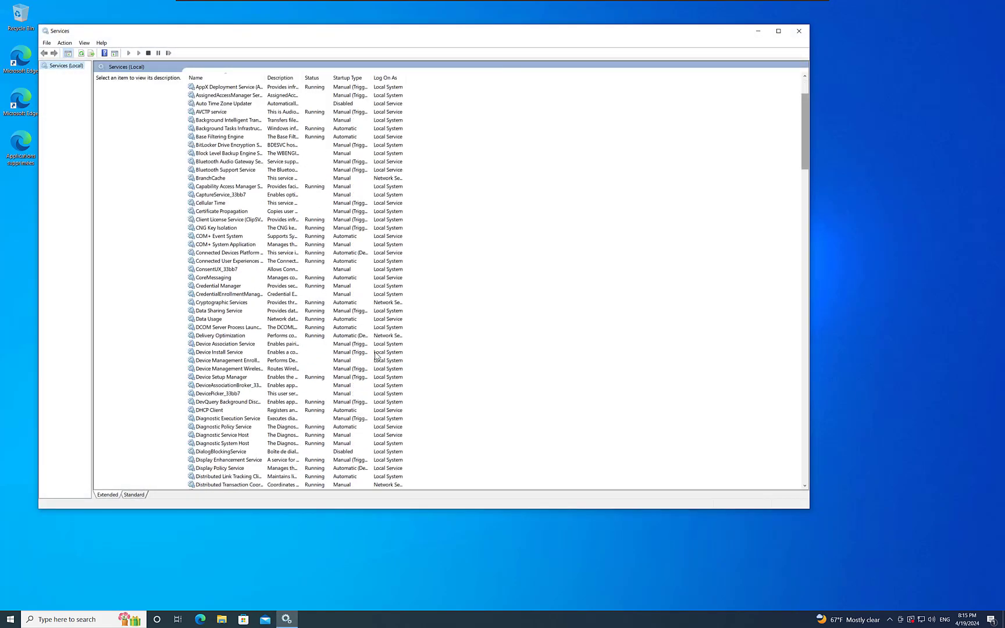
{"action": "scroll", "scroll_direction": "down", "scroll_amount": 3}
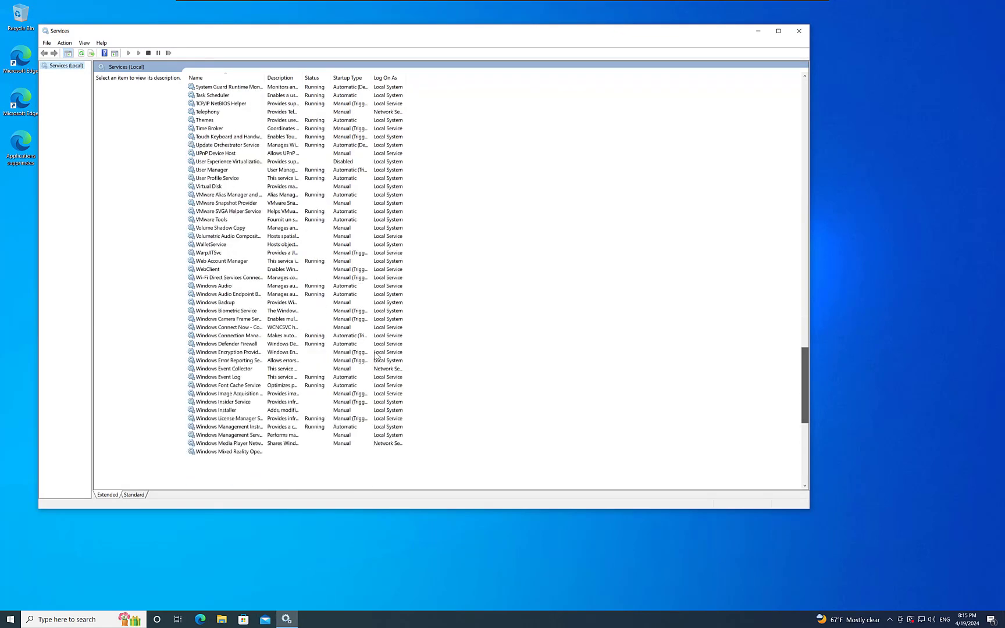
{"action": "scroll", "scroll_direction": "down", "scroll_amount": 3}
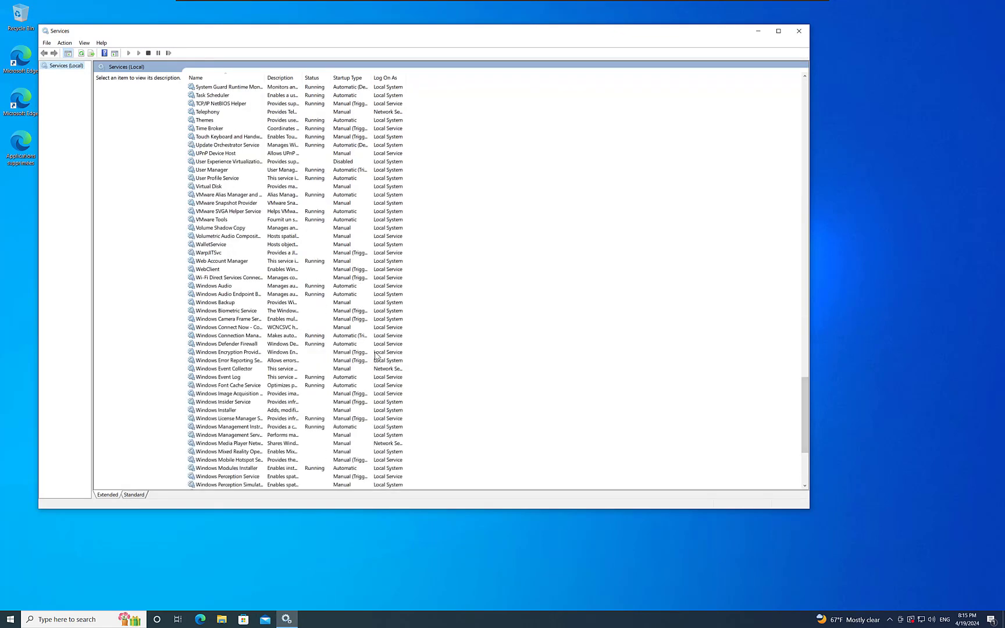
{"action": "left_click", "coordinate": [241, 426]}
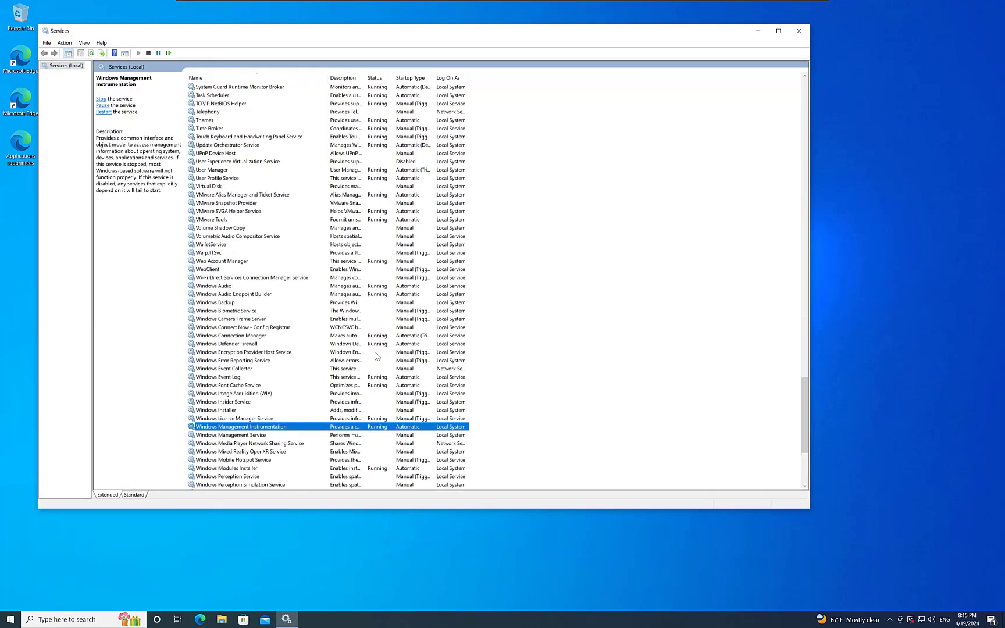
{"action": "right_click", "coordinate": [240, 425]}
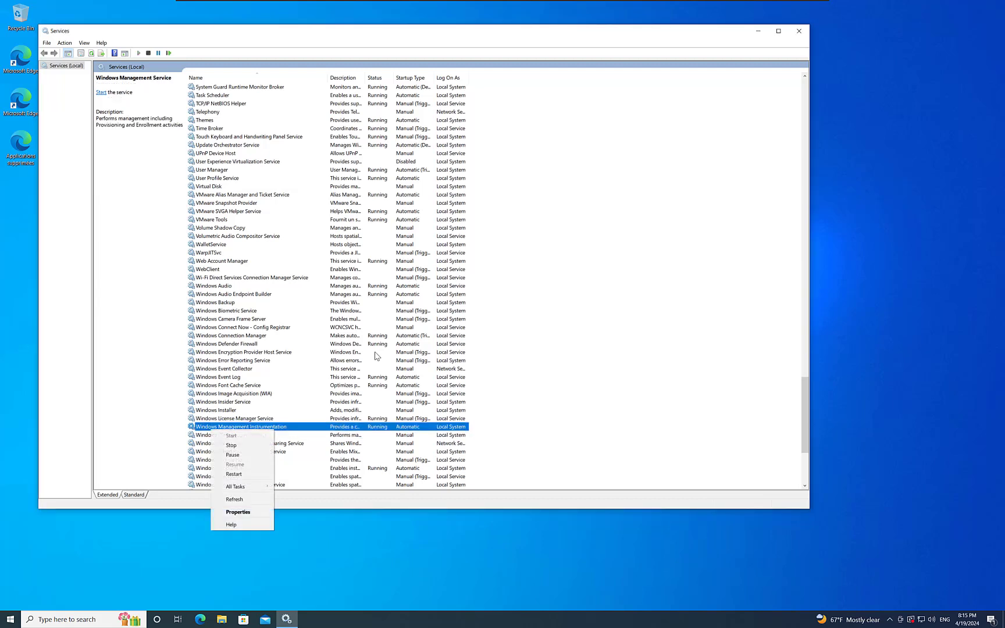
{"action": "mouse_move", "coordinate": [233, 473]}
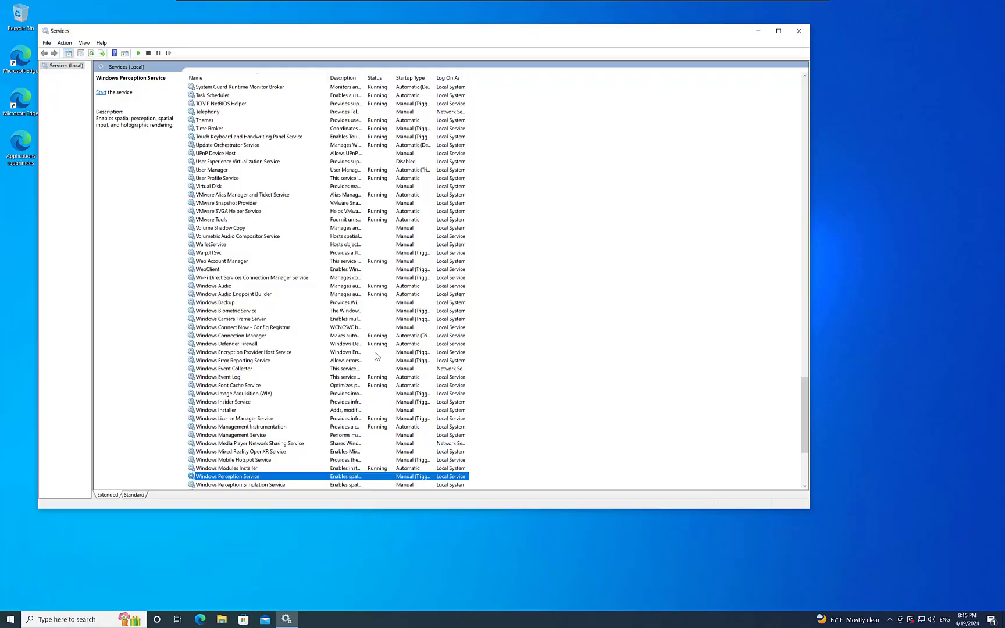
Note the net stop iphlpsvc command in Notepad
{"action": "left_click", "coordinate": [798, 31]}
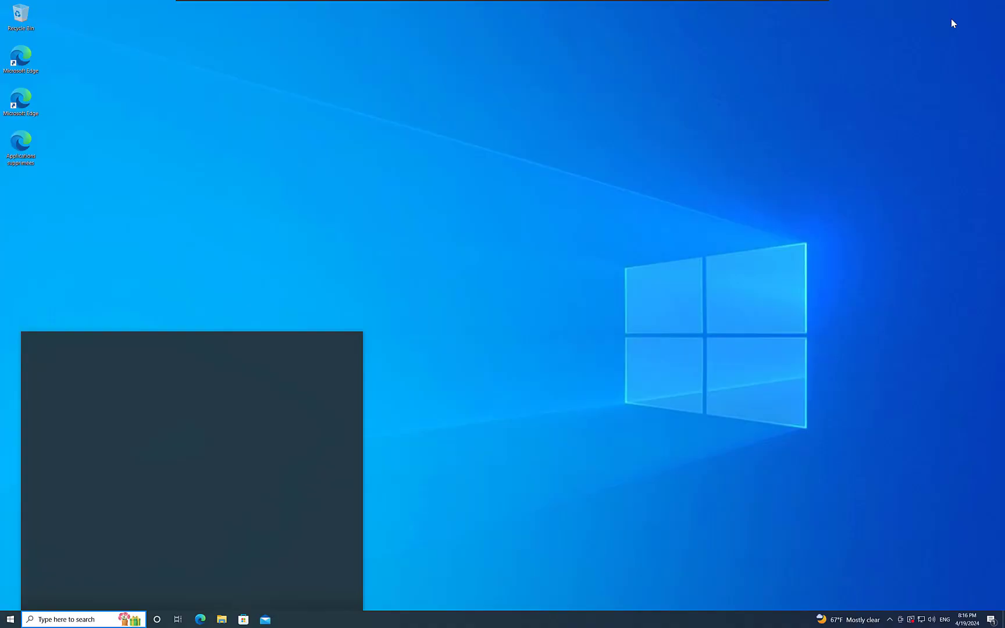
{"action": "type", "text": "cd"}
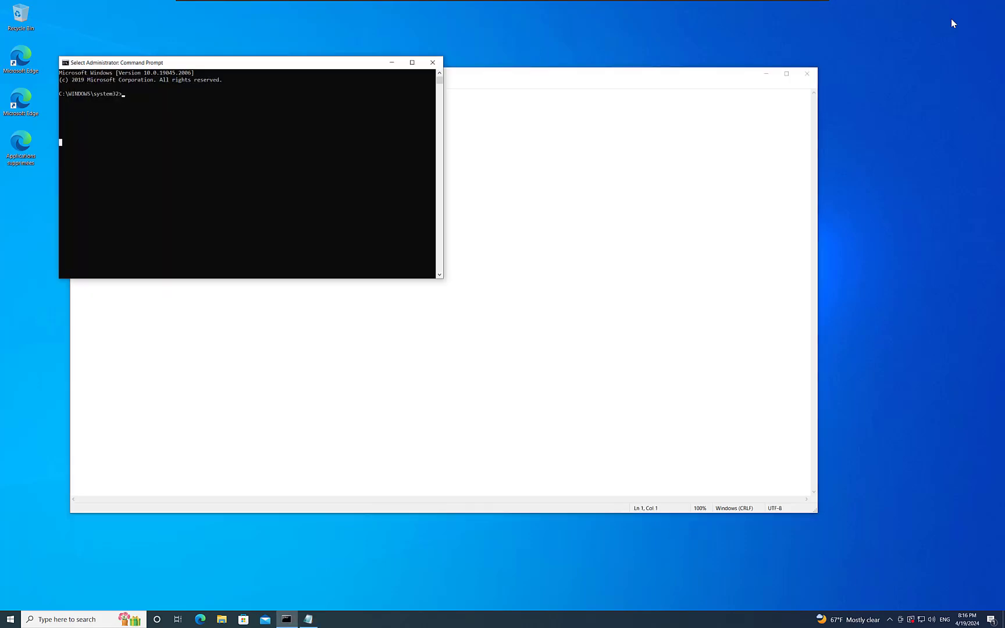
{"action": "type", "text": "net stop iphlpsvc"}
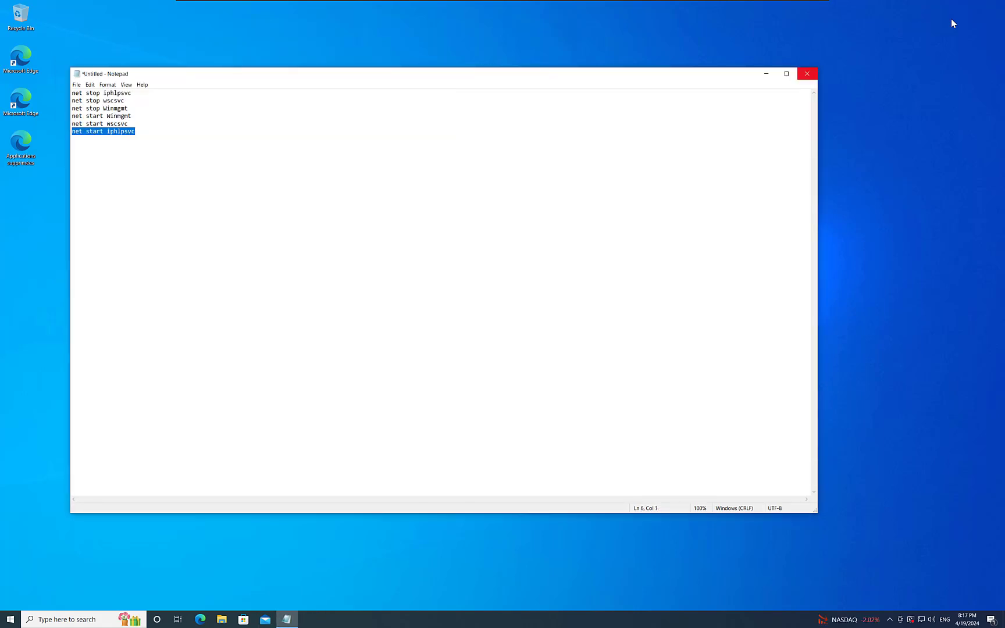
Close Notepad, discarding the unsaved net command notes
{"action": "left_click", "coordinate": [805, 73]}
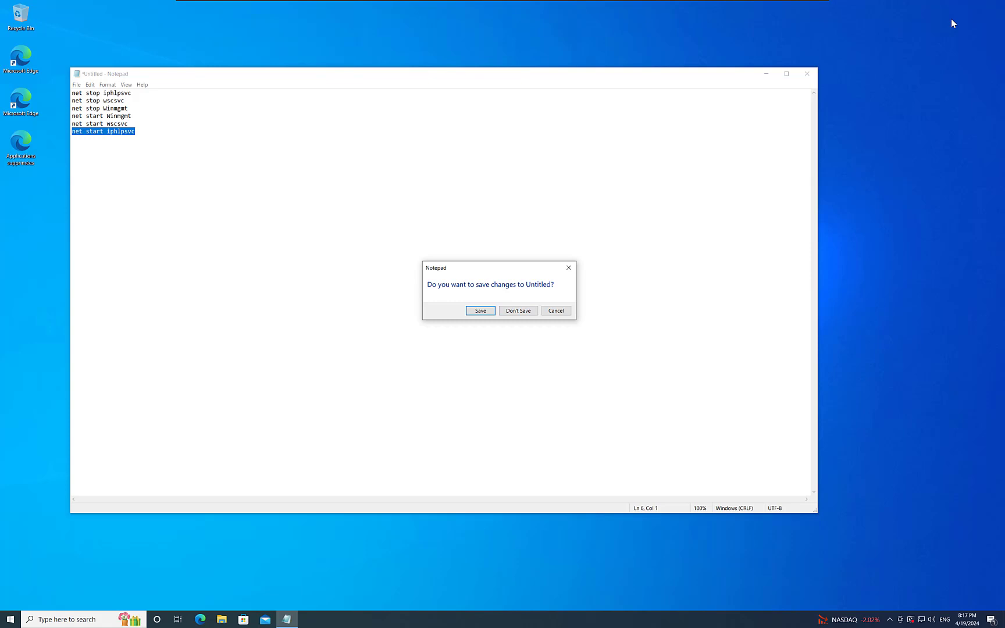
{"action": "left_click", "coordinate": [517, 310]}
{"action": "type", "text": "c"}
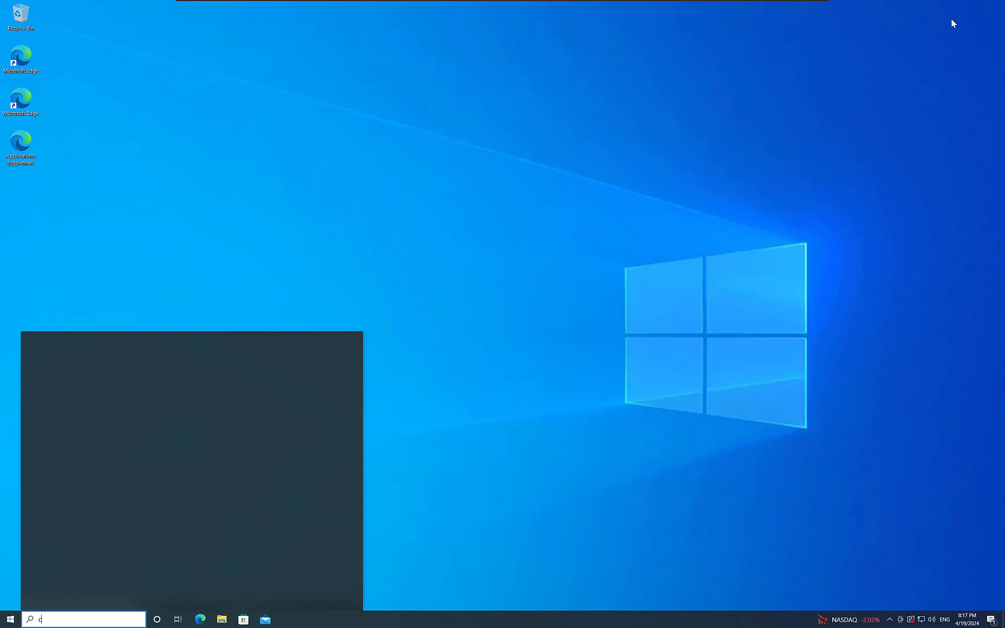
Search cmd and run Command Prompt as administrator
{"action": "type", "text": "md"}
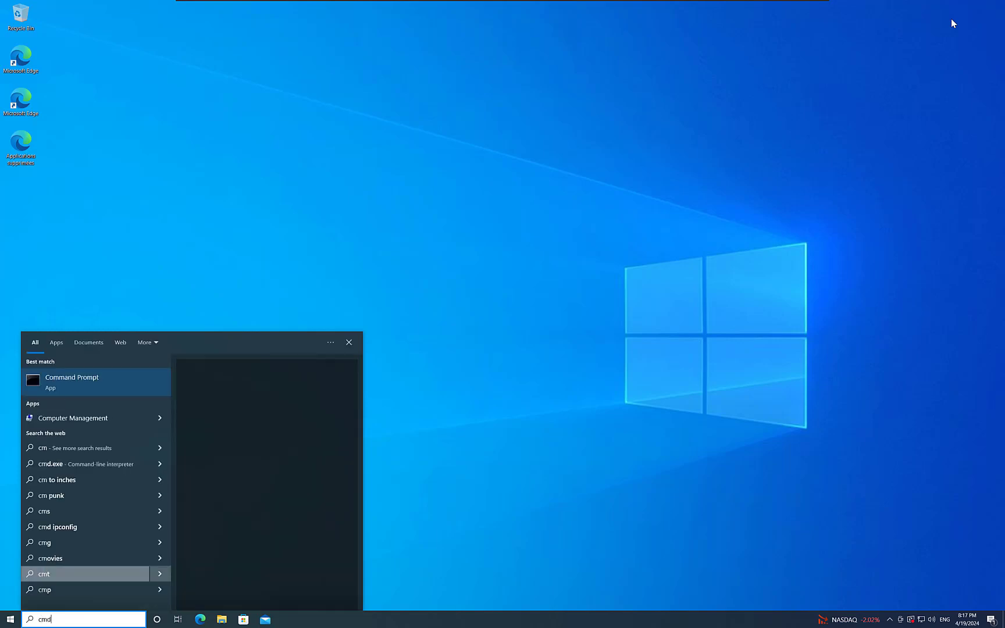
{"action": "right_click", "coordinate": [72, 381]}
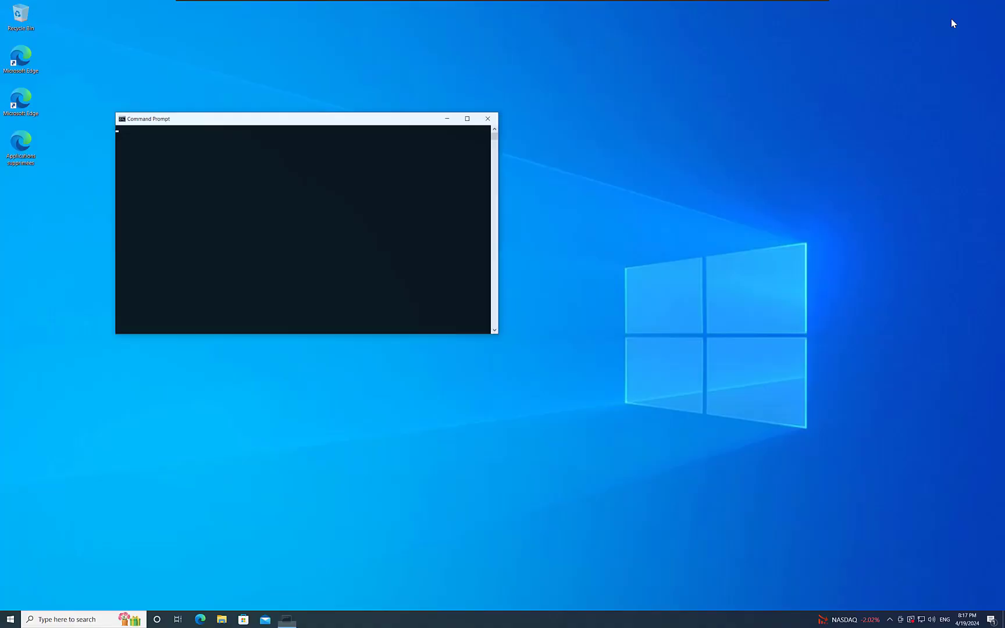
Run sfc /scannow in the elevated Command Prompt
{"action": "type", "text": "sfc"}
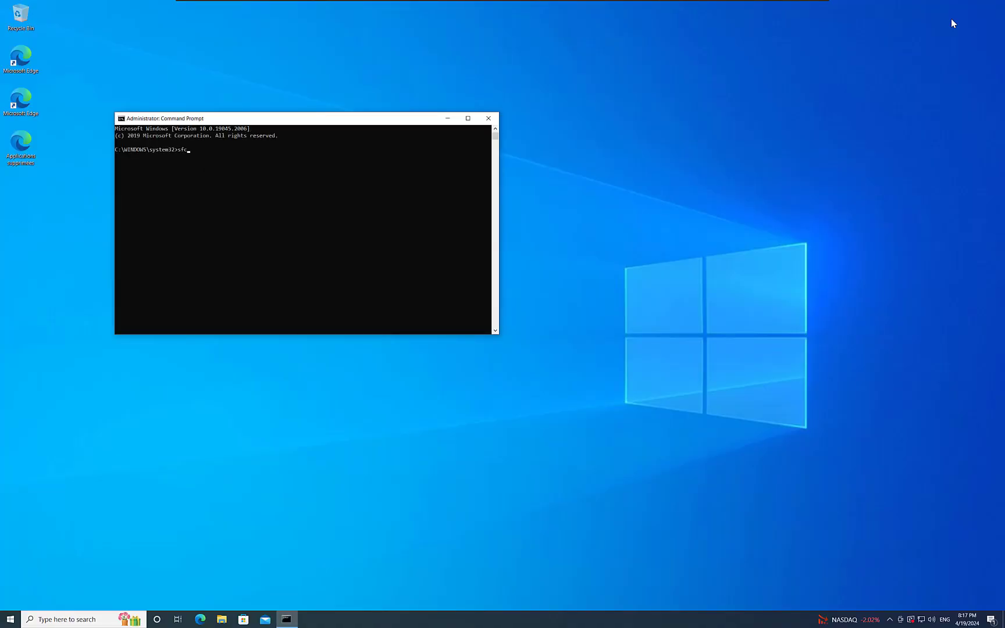
{"action": "type", "text": ">scq"}
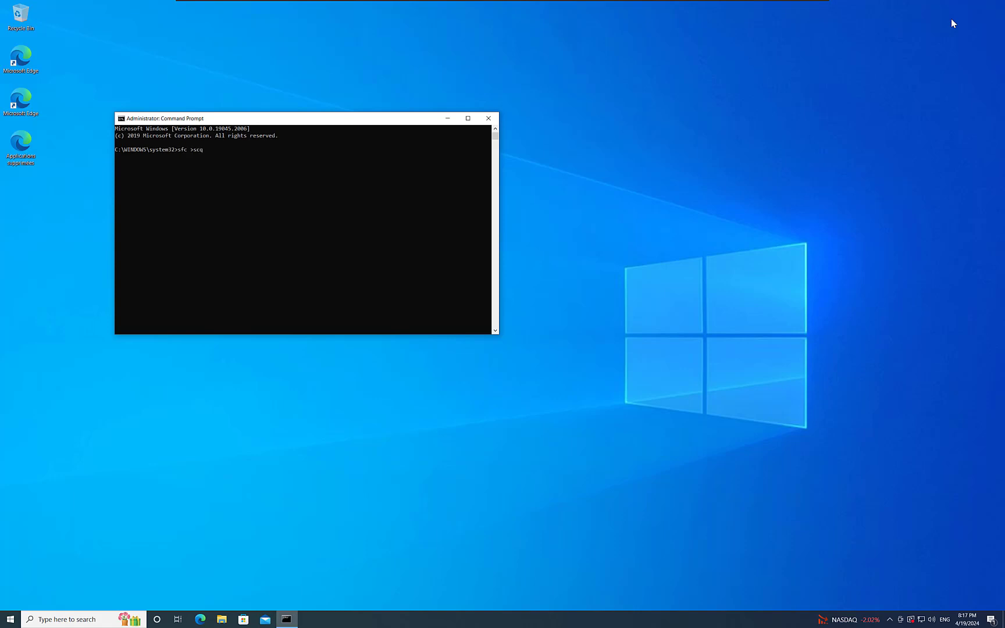
{"action": "key", "text": "Backspace"}
{"action": "type", "text": "annow"}
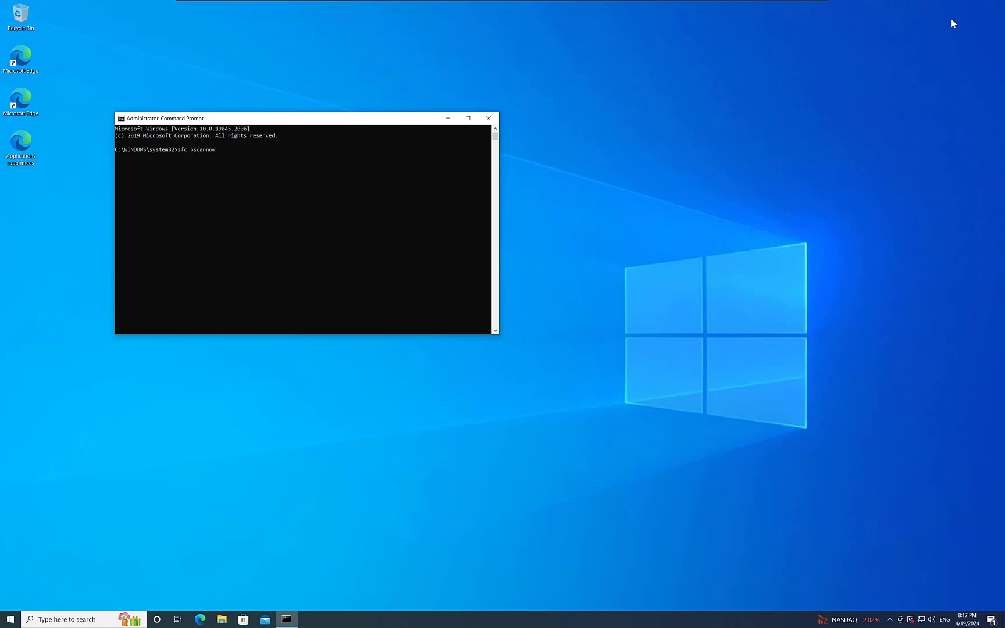
{"action": "key", "text": "enter"}
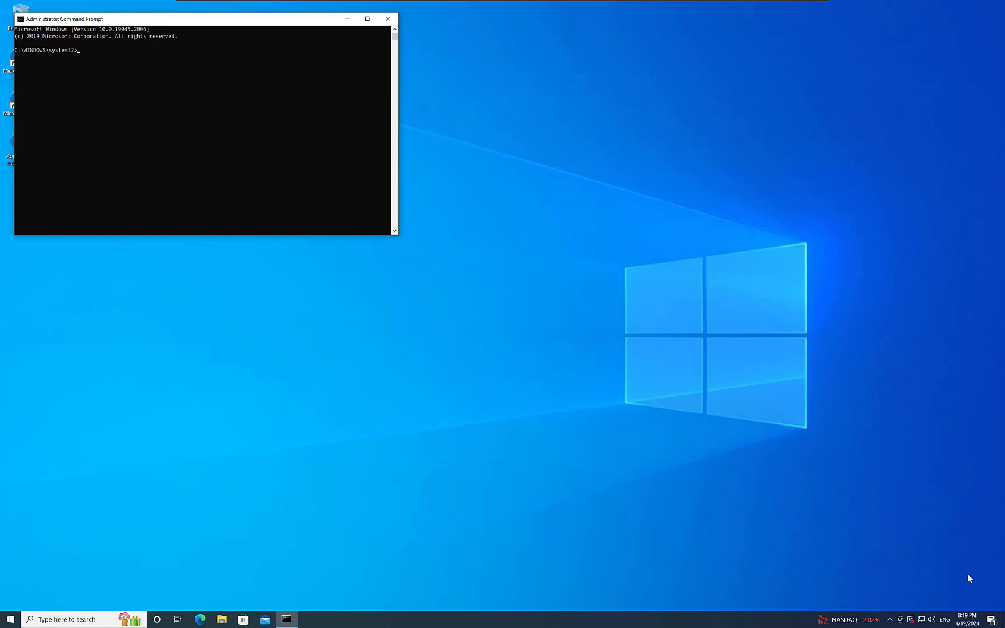
Run DISM /Online /Cleanup-Image /RestoreHealth in the admin Command Prompt
{"action": "type", "text": "DISM /Online /Cleanup-Image /RestoreHealth"}
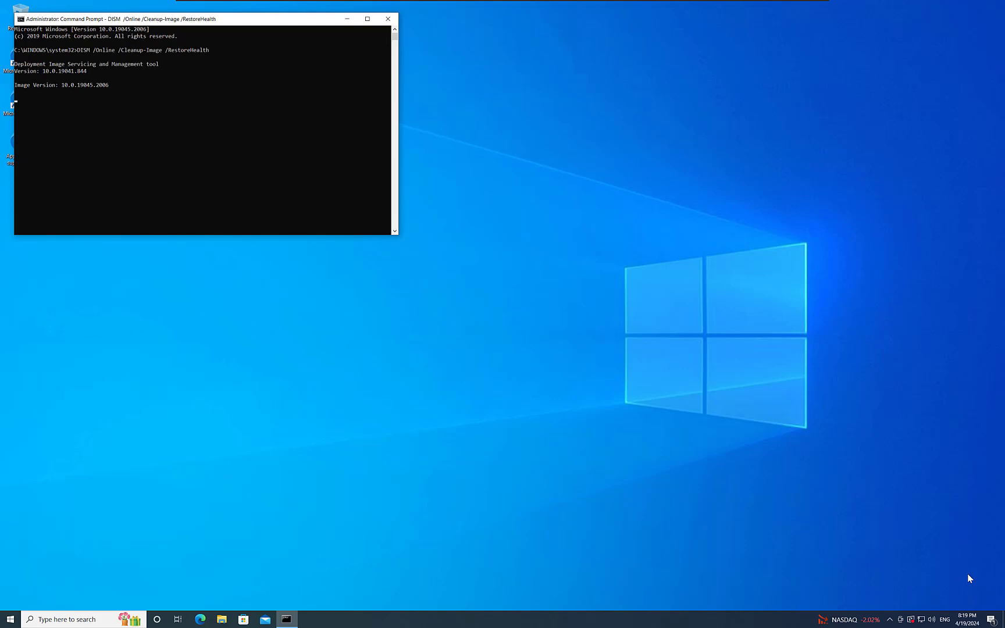
{"action": "left_click", "coordinate": [225, 106]}
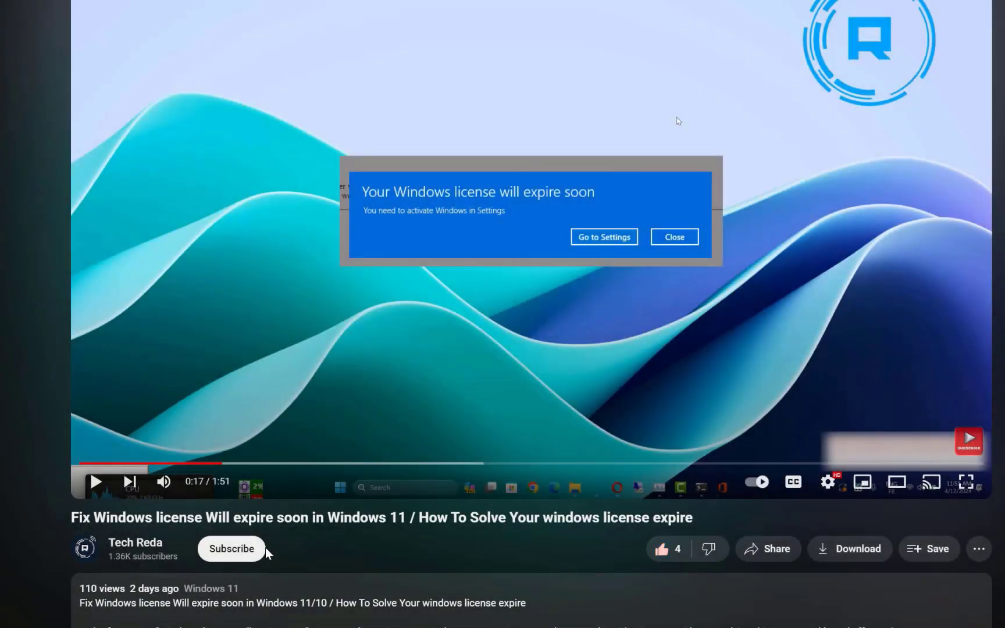
Subscribe to the Tech Reda channel under the Windows license video
{"action": "left_click", "coordinate": [230, 549]}
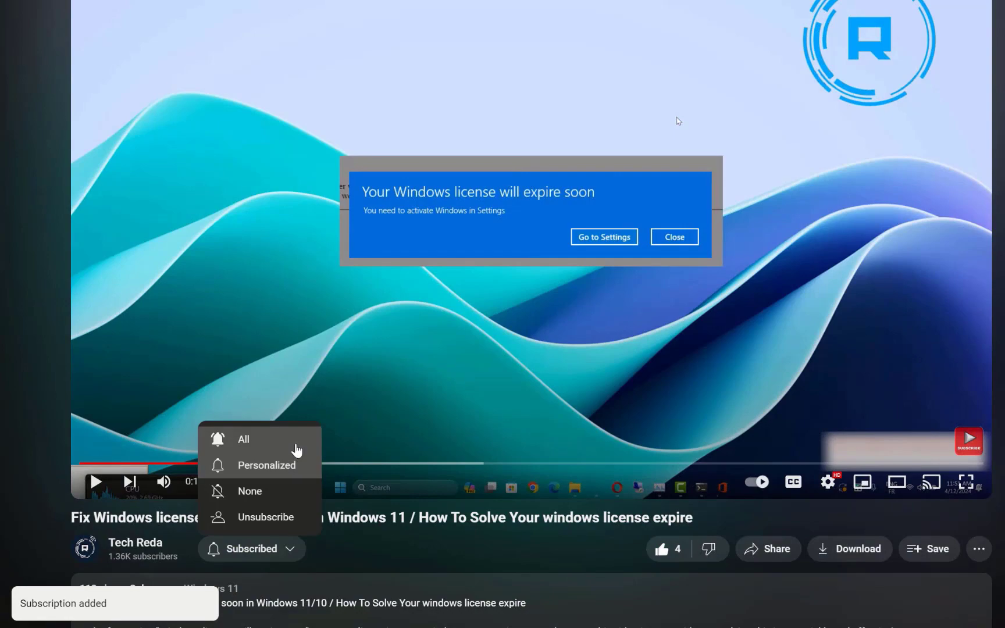